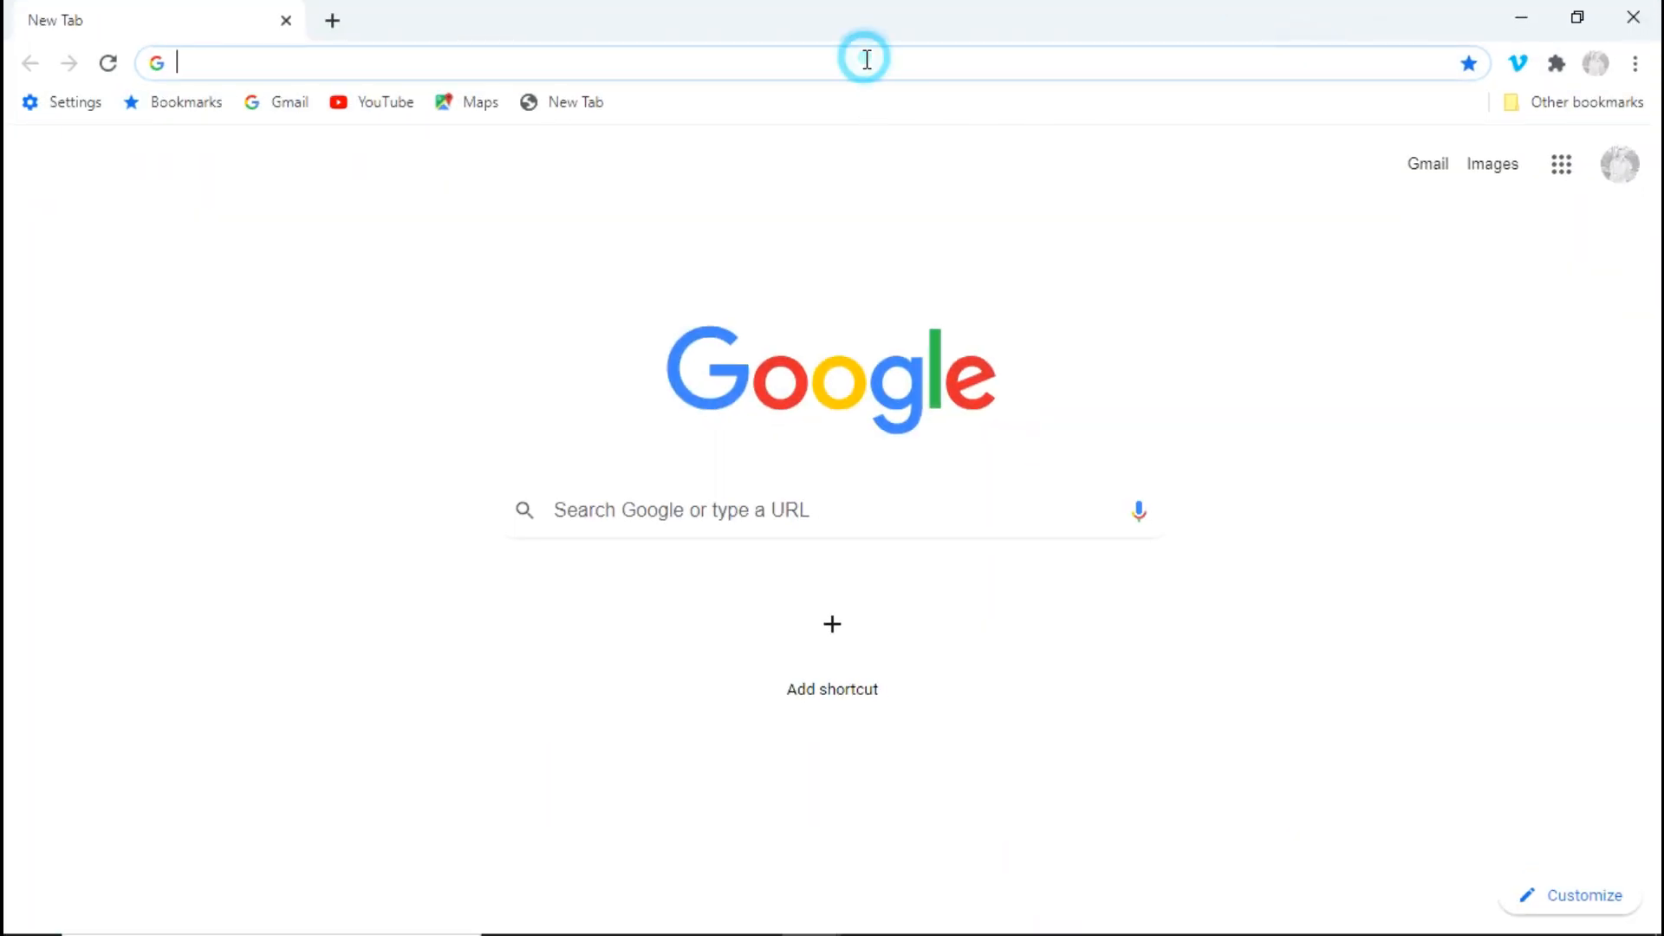
text(www.hp.com)
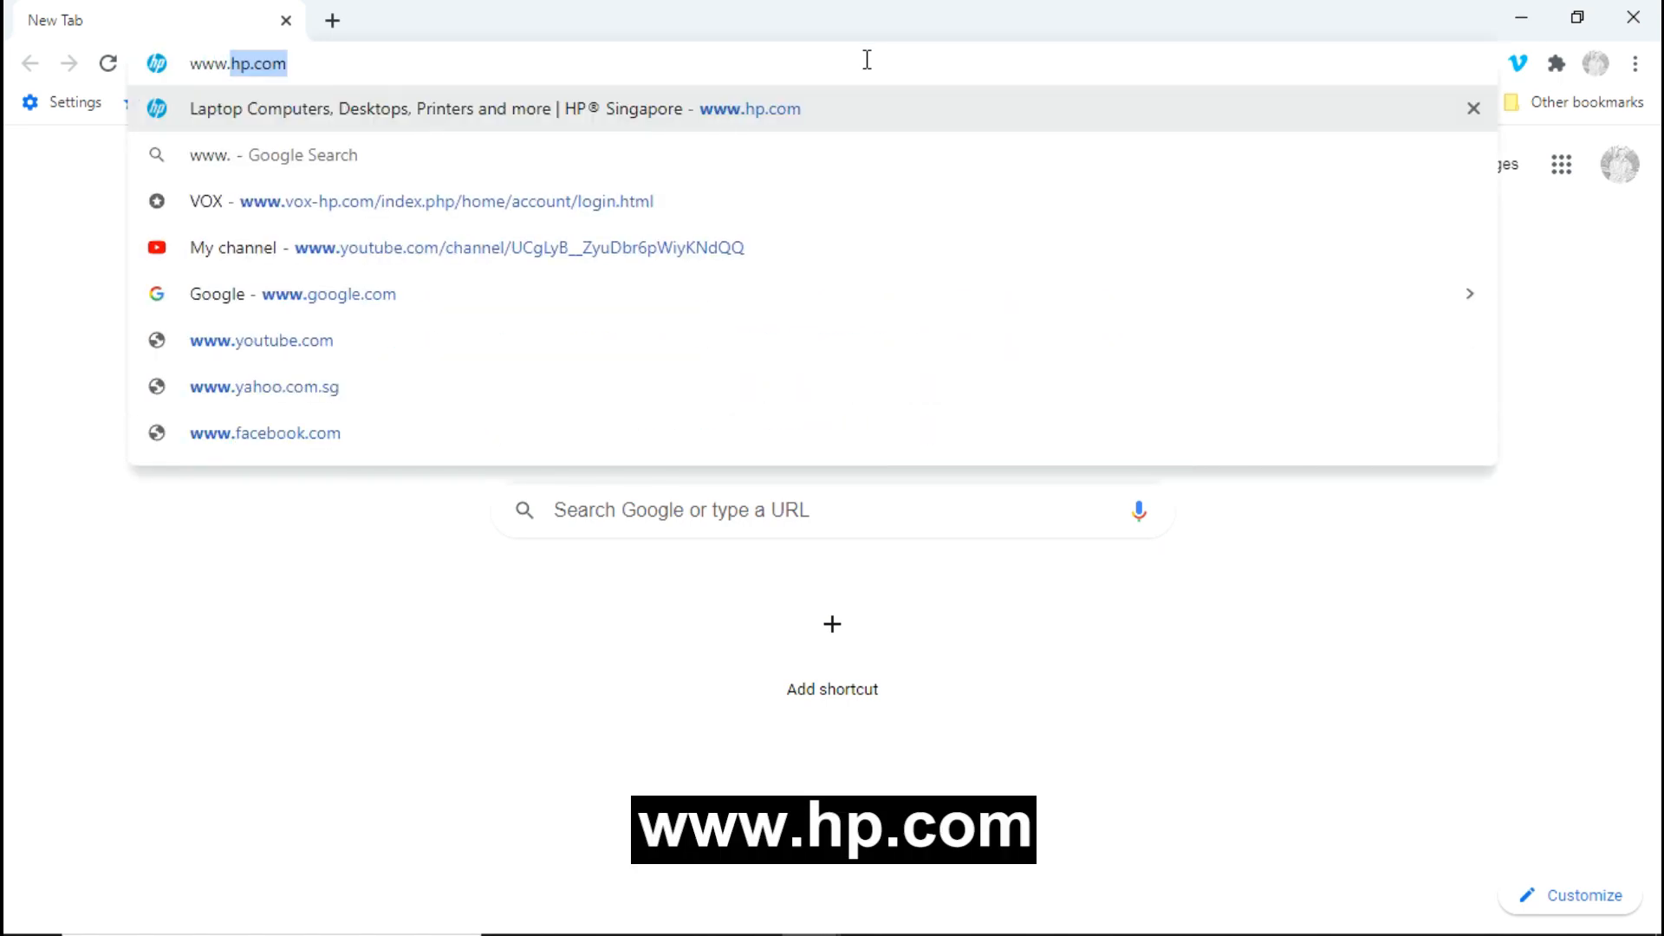
key(Return)
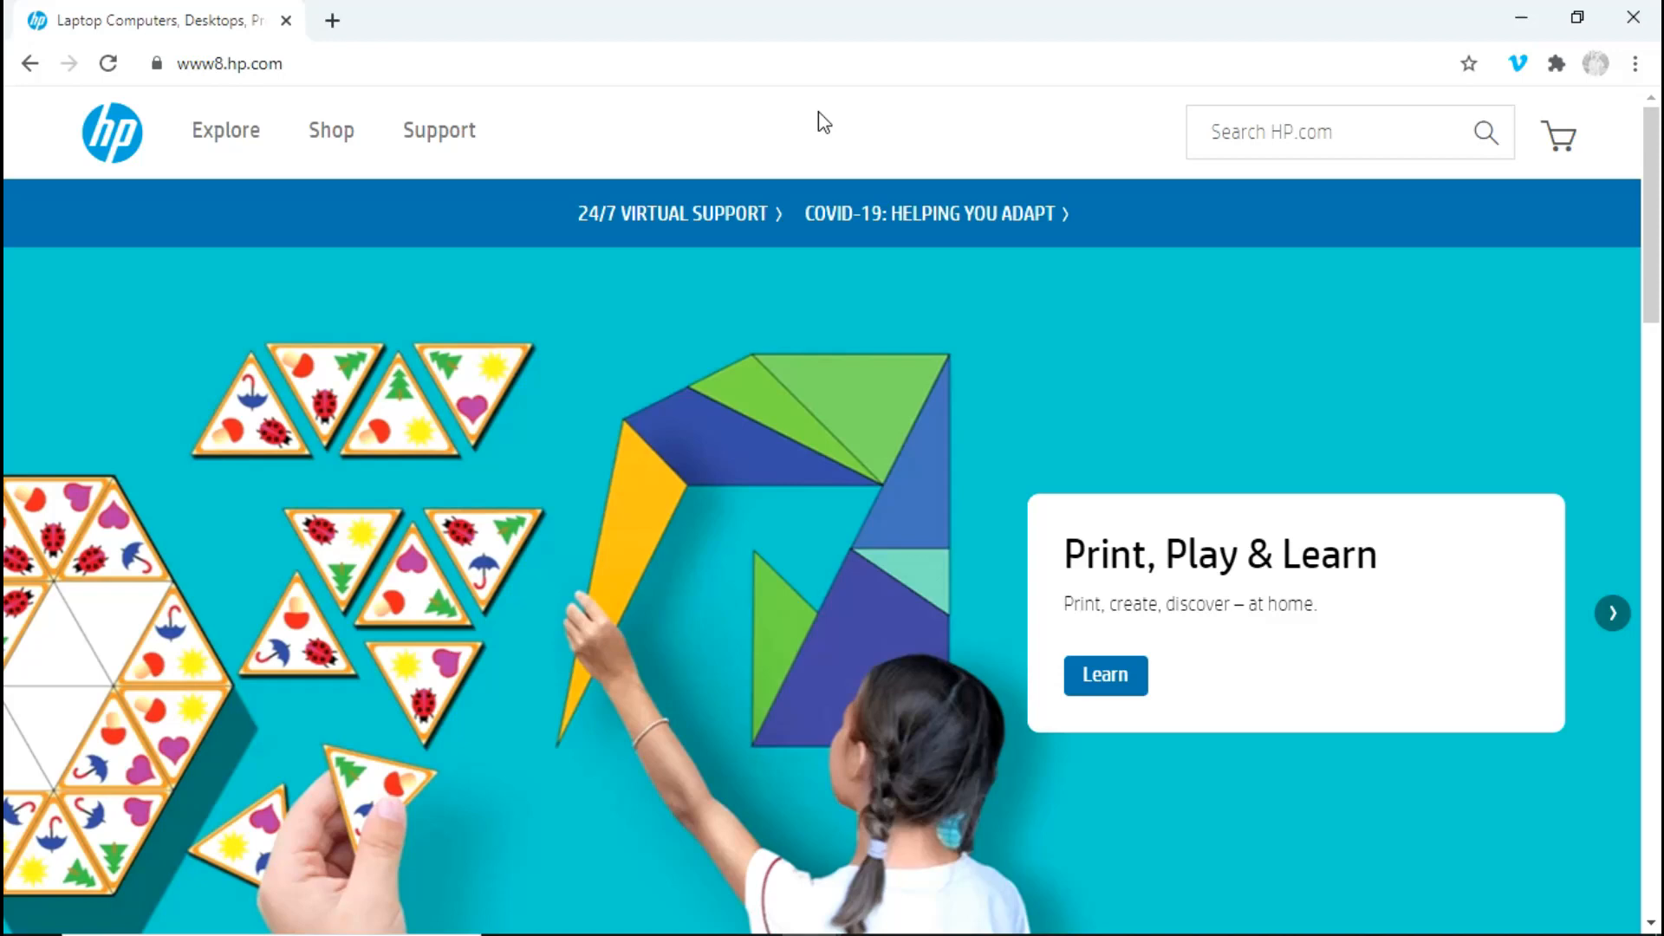
click(438, 130)
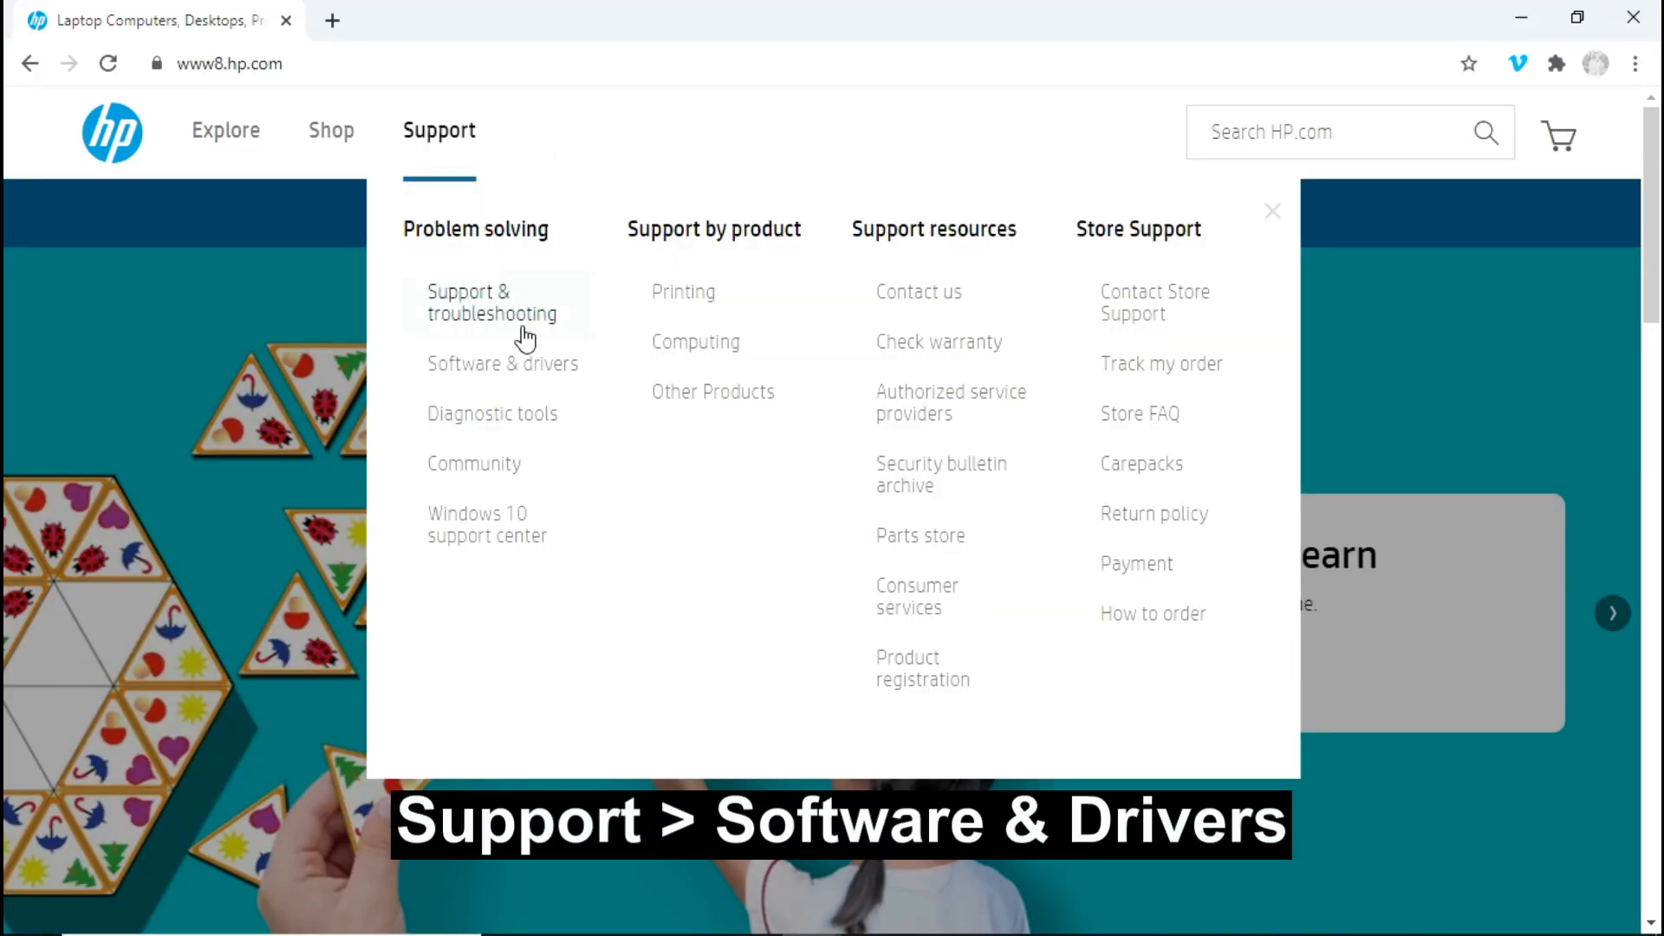
click(502, 362)
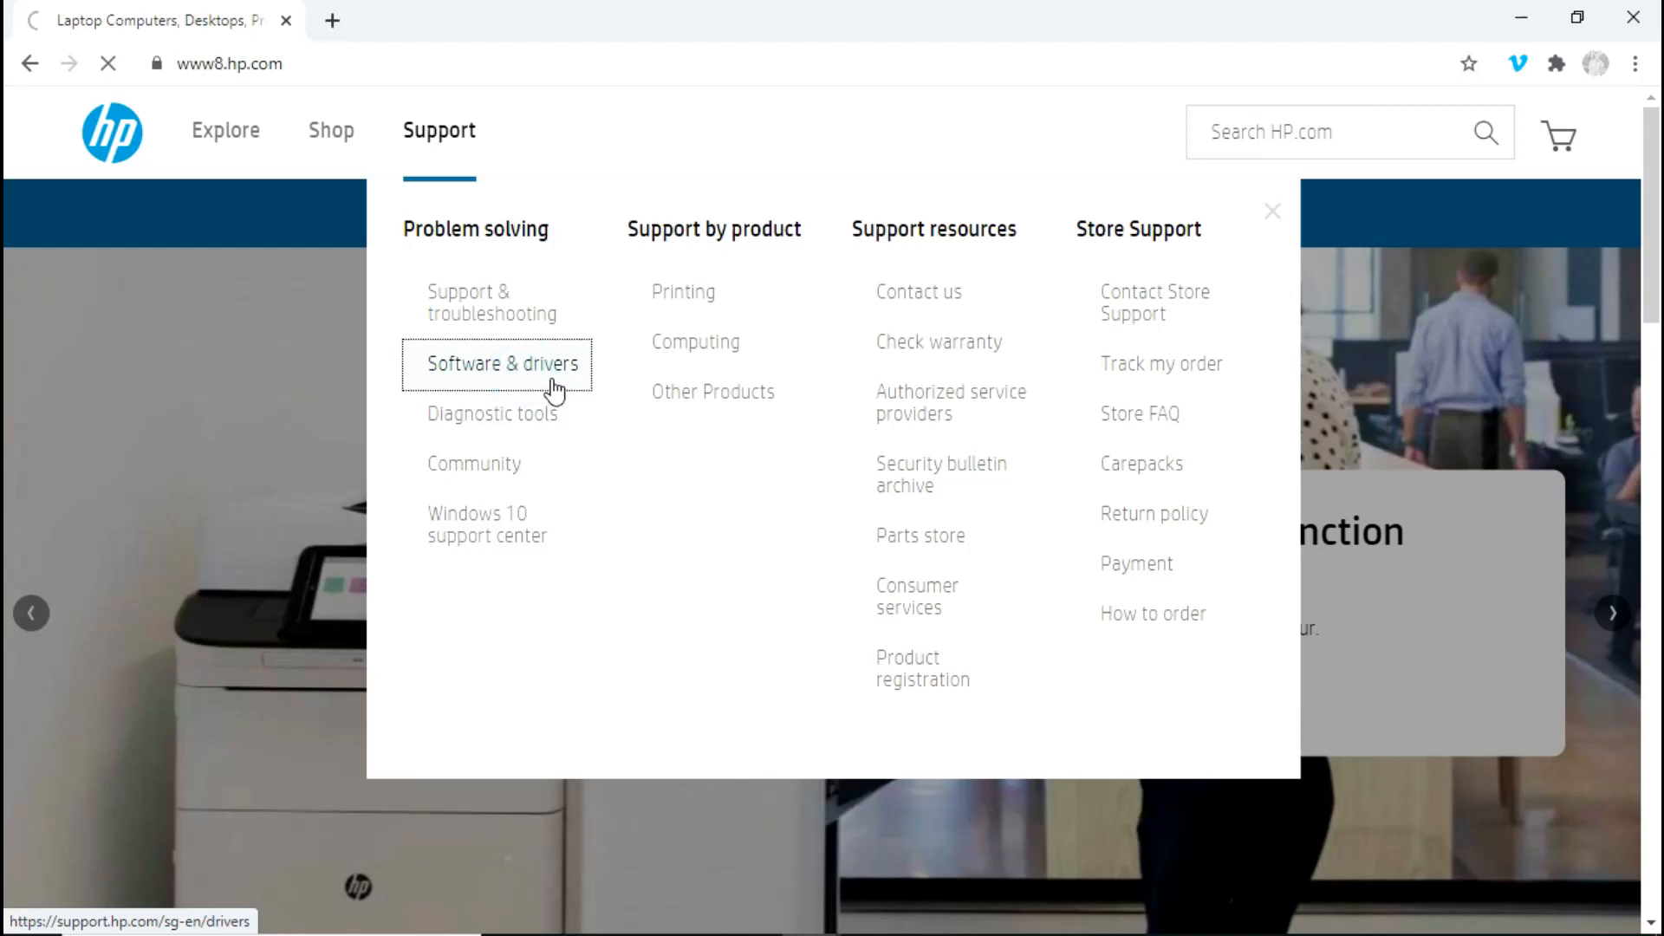
click(502, 362)
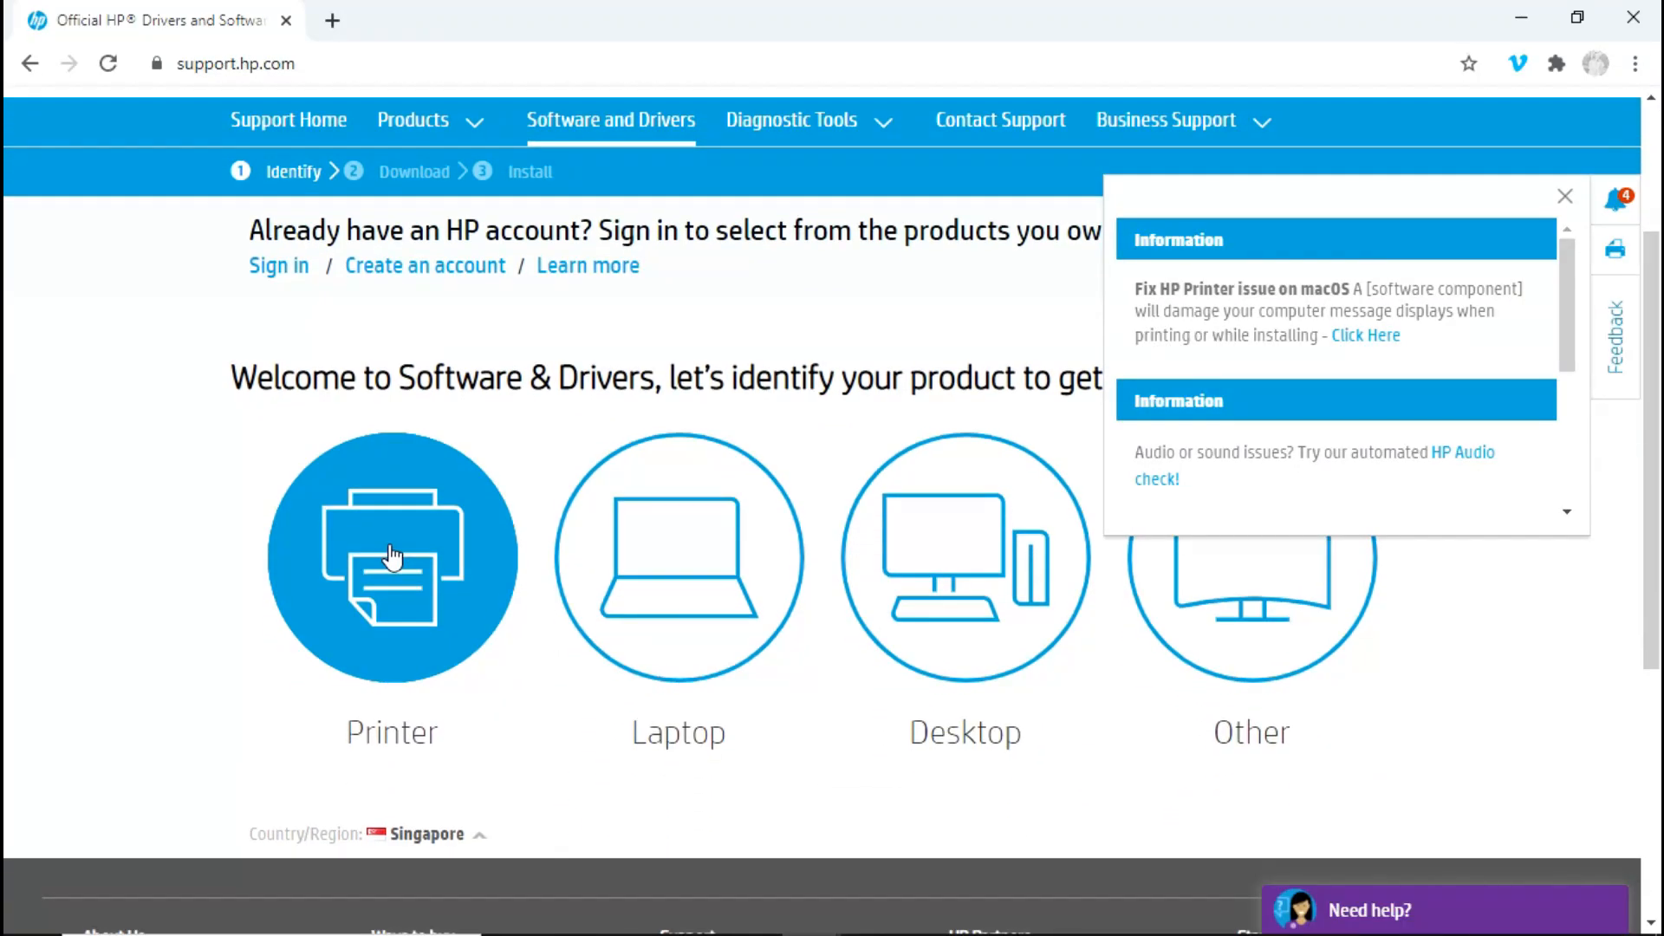
Identify the product as a Printer, enter 'office 7740' and submit to list OfficeJet Pro 7740 drivers
click(390, 555)
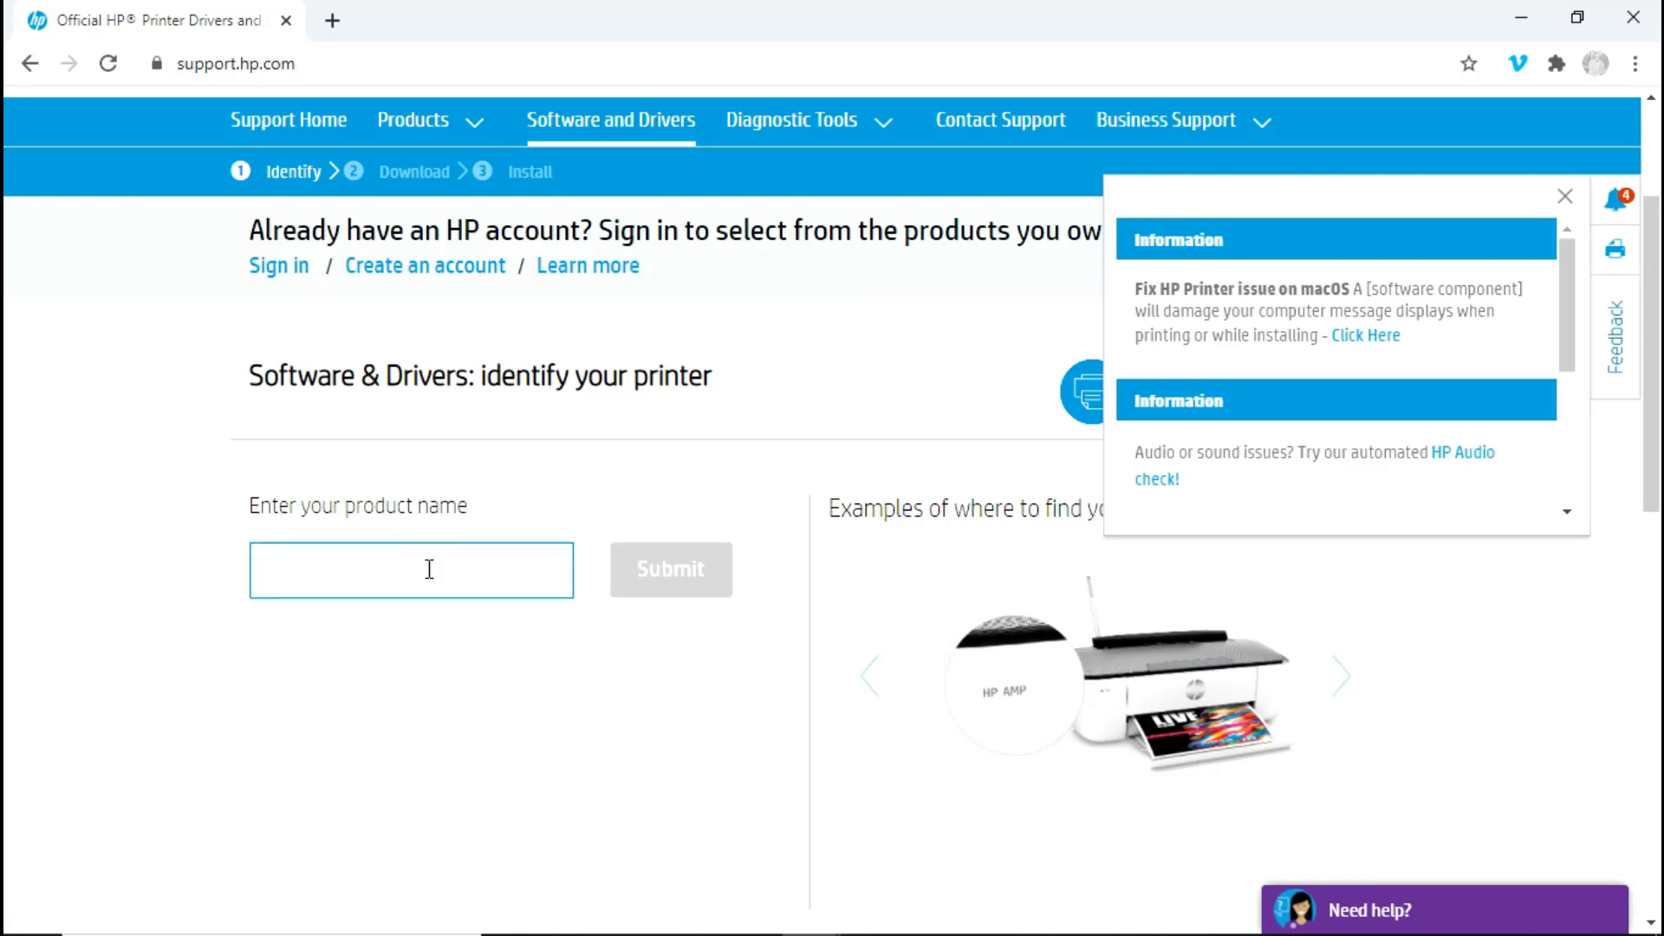
text(officejet pro)
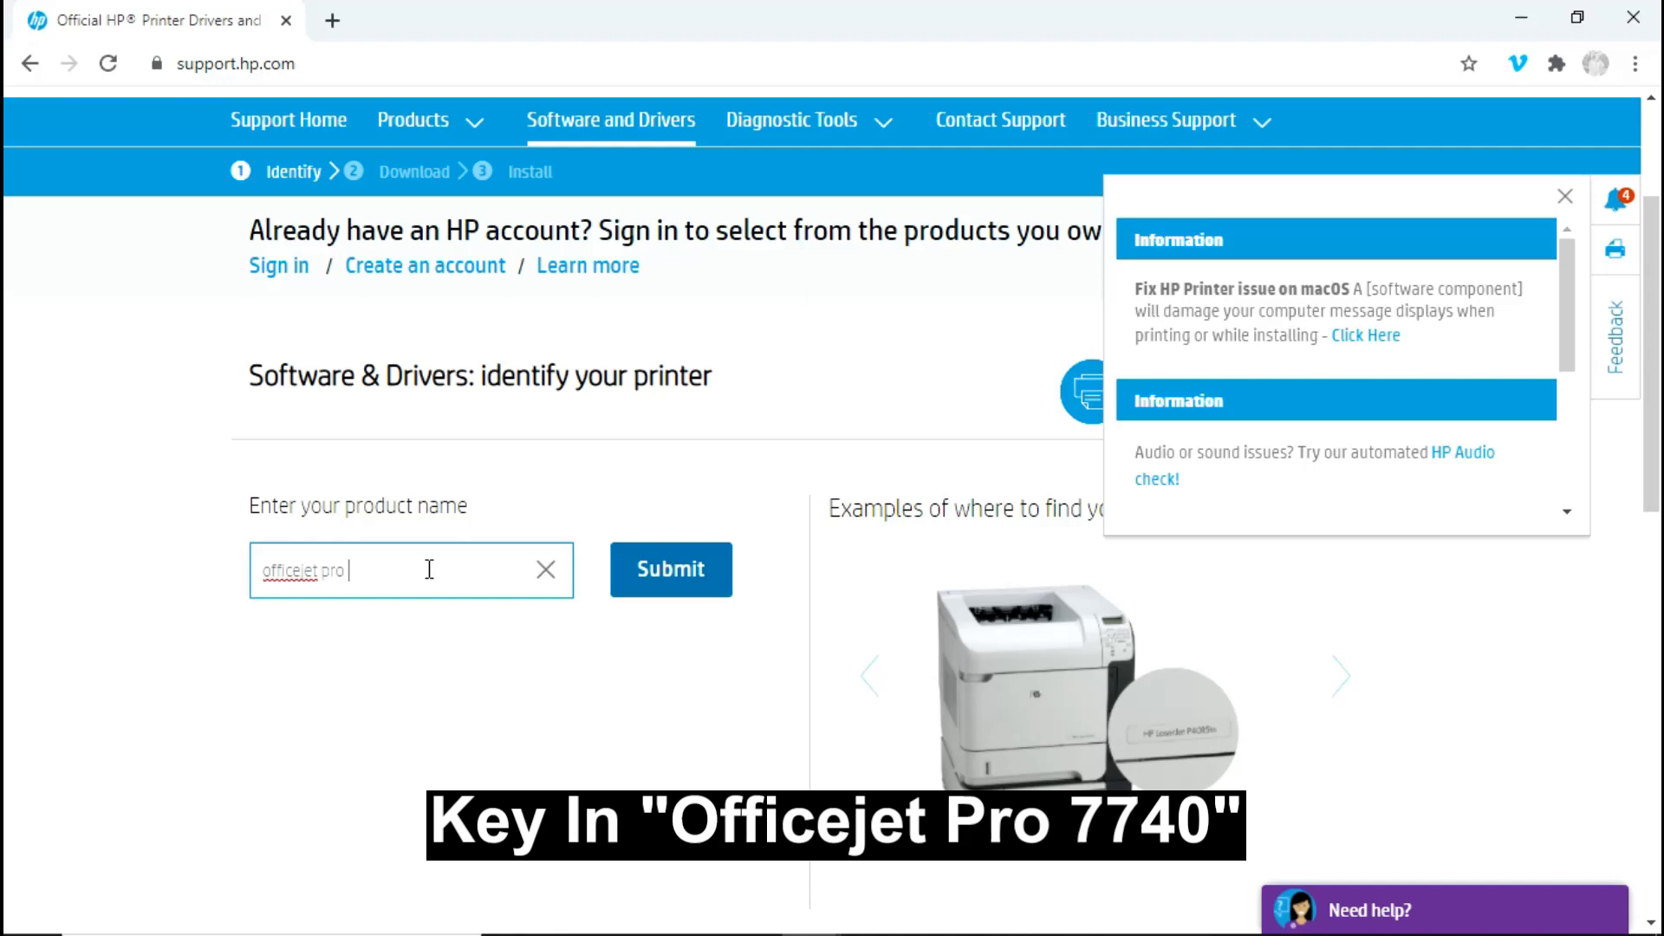
text(7740)
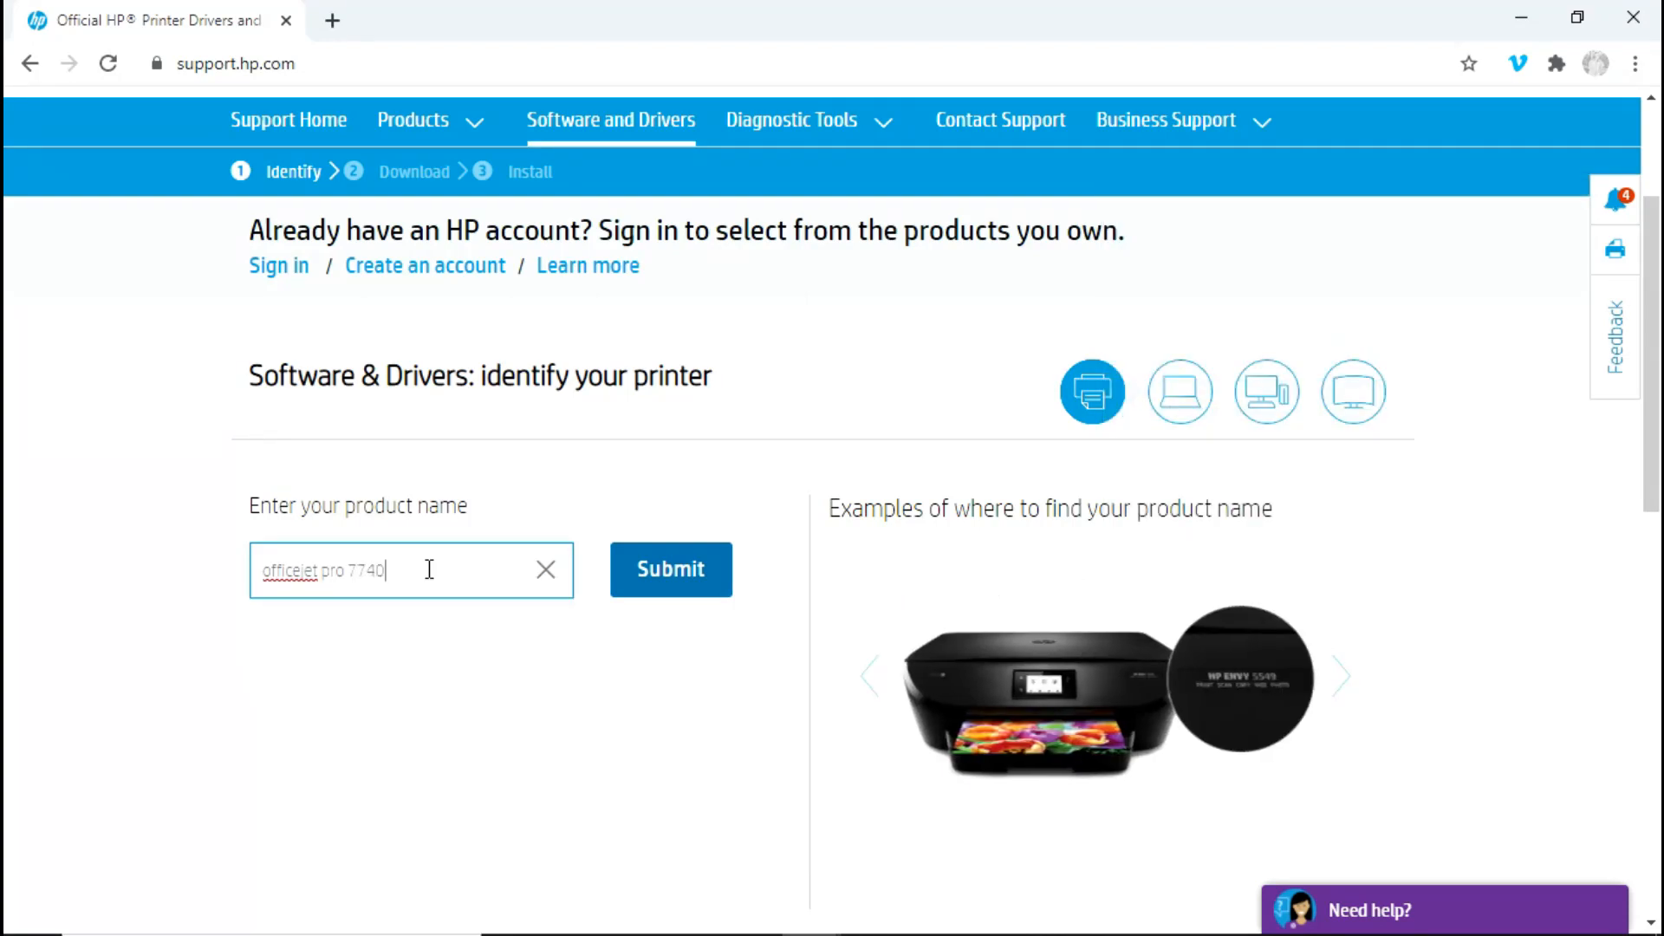
click(670, 571)
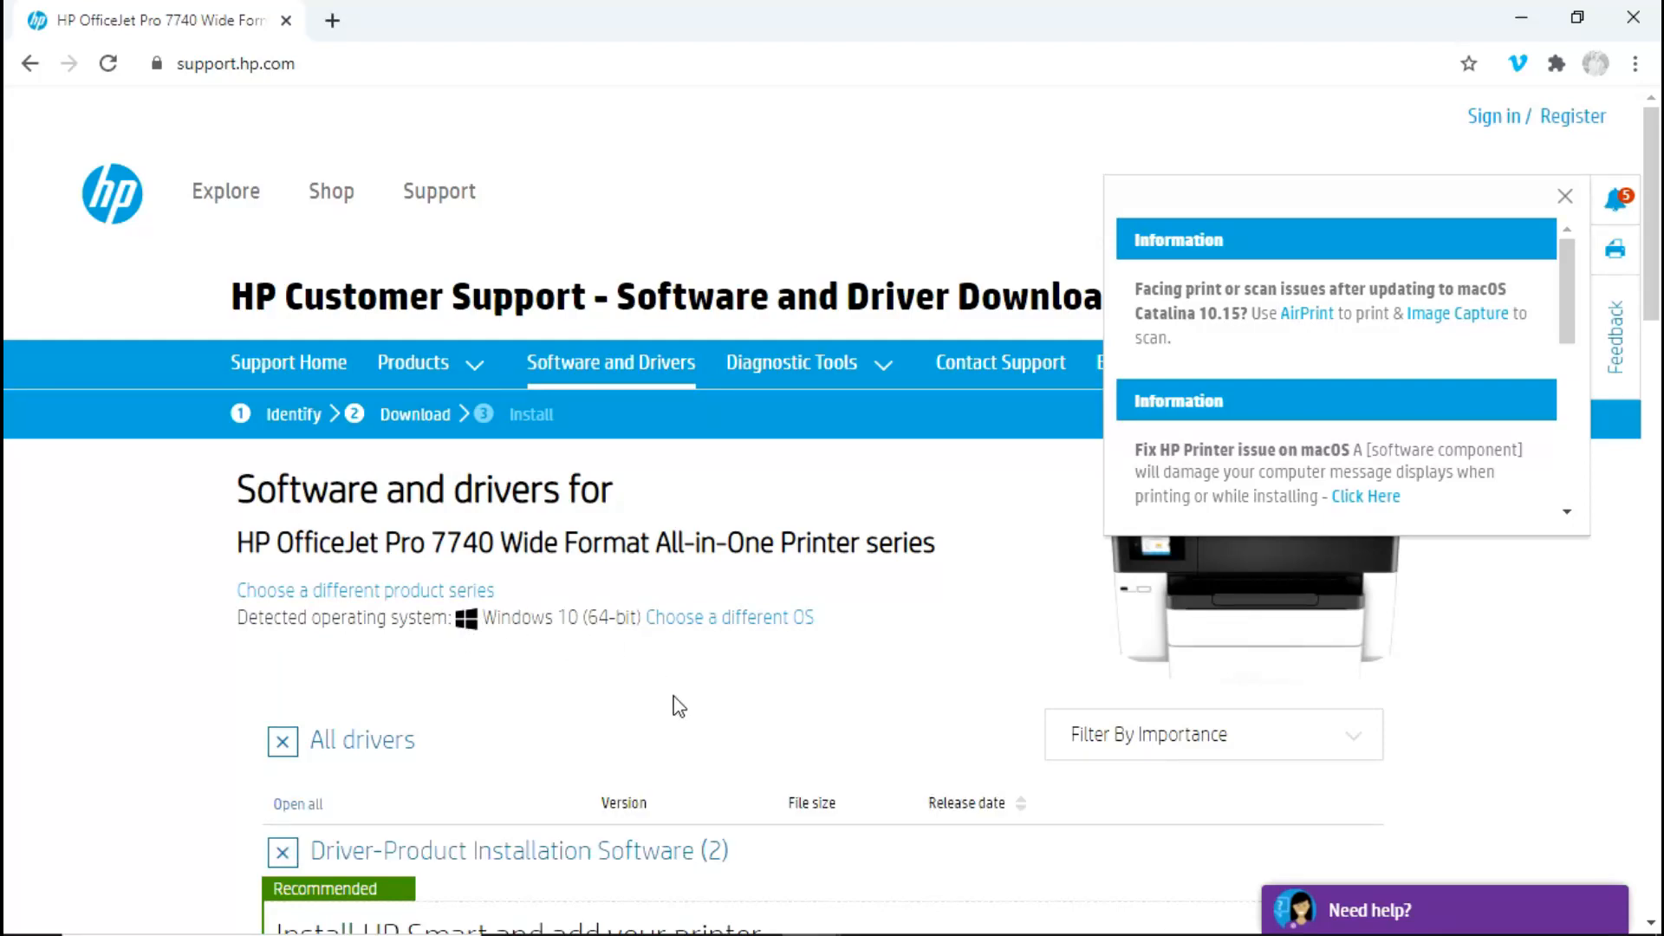
Expand Software-Utility and start downloading the Full Print and Scan Driver package
scroll(down, 3)
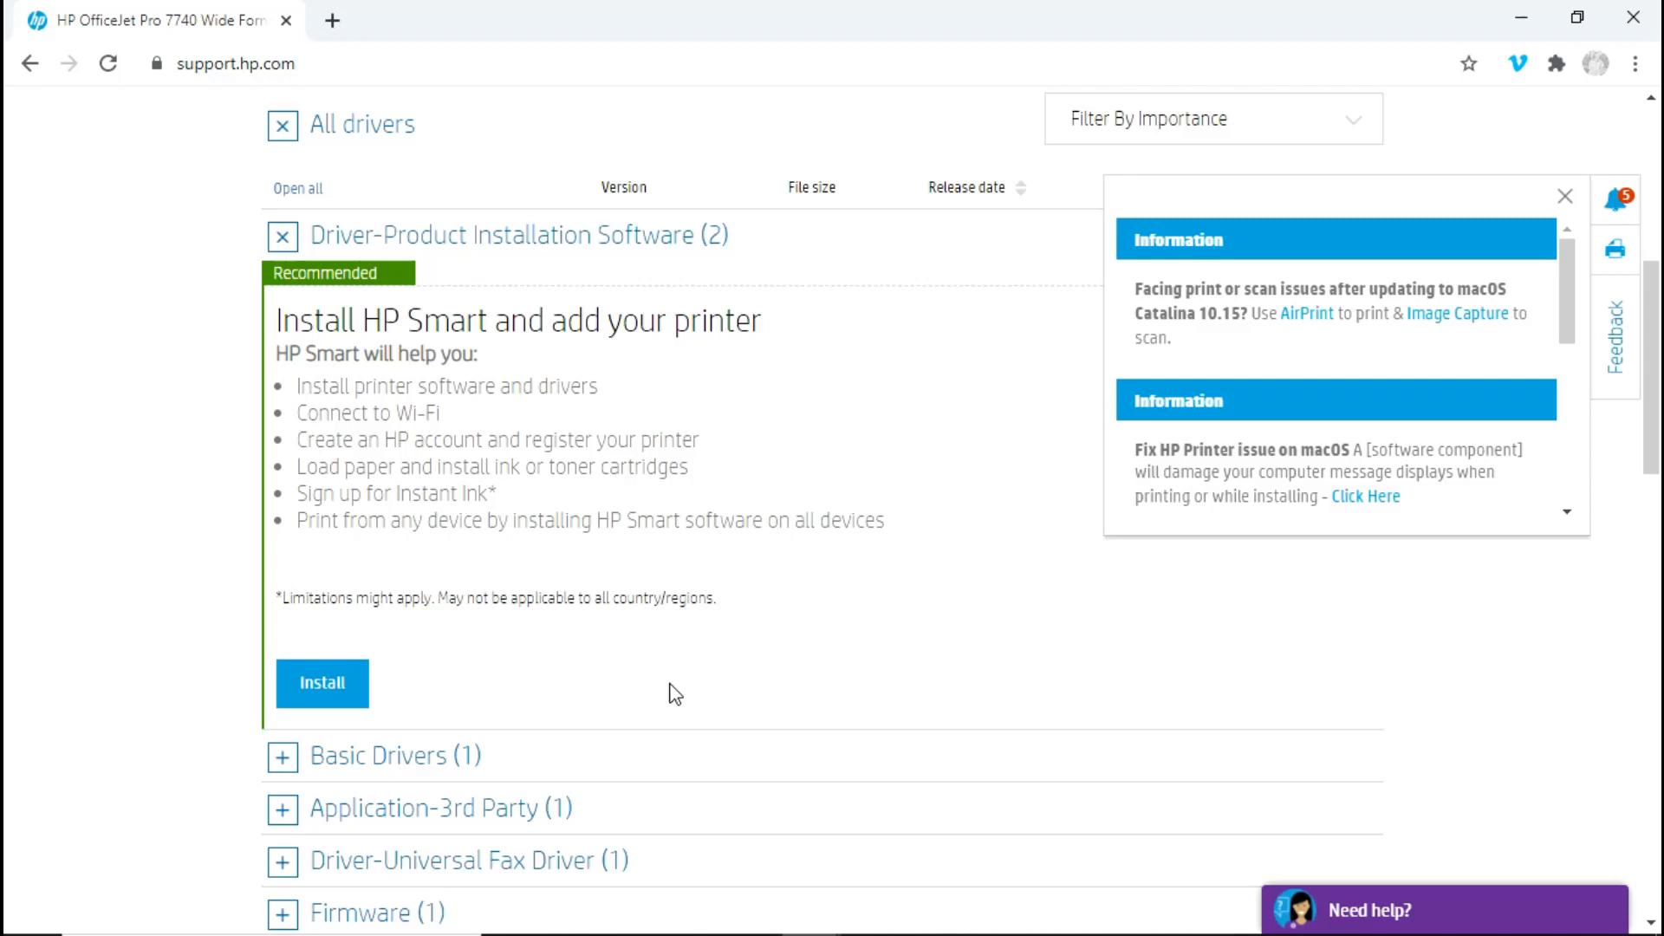
scroll(down, 3)
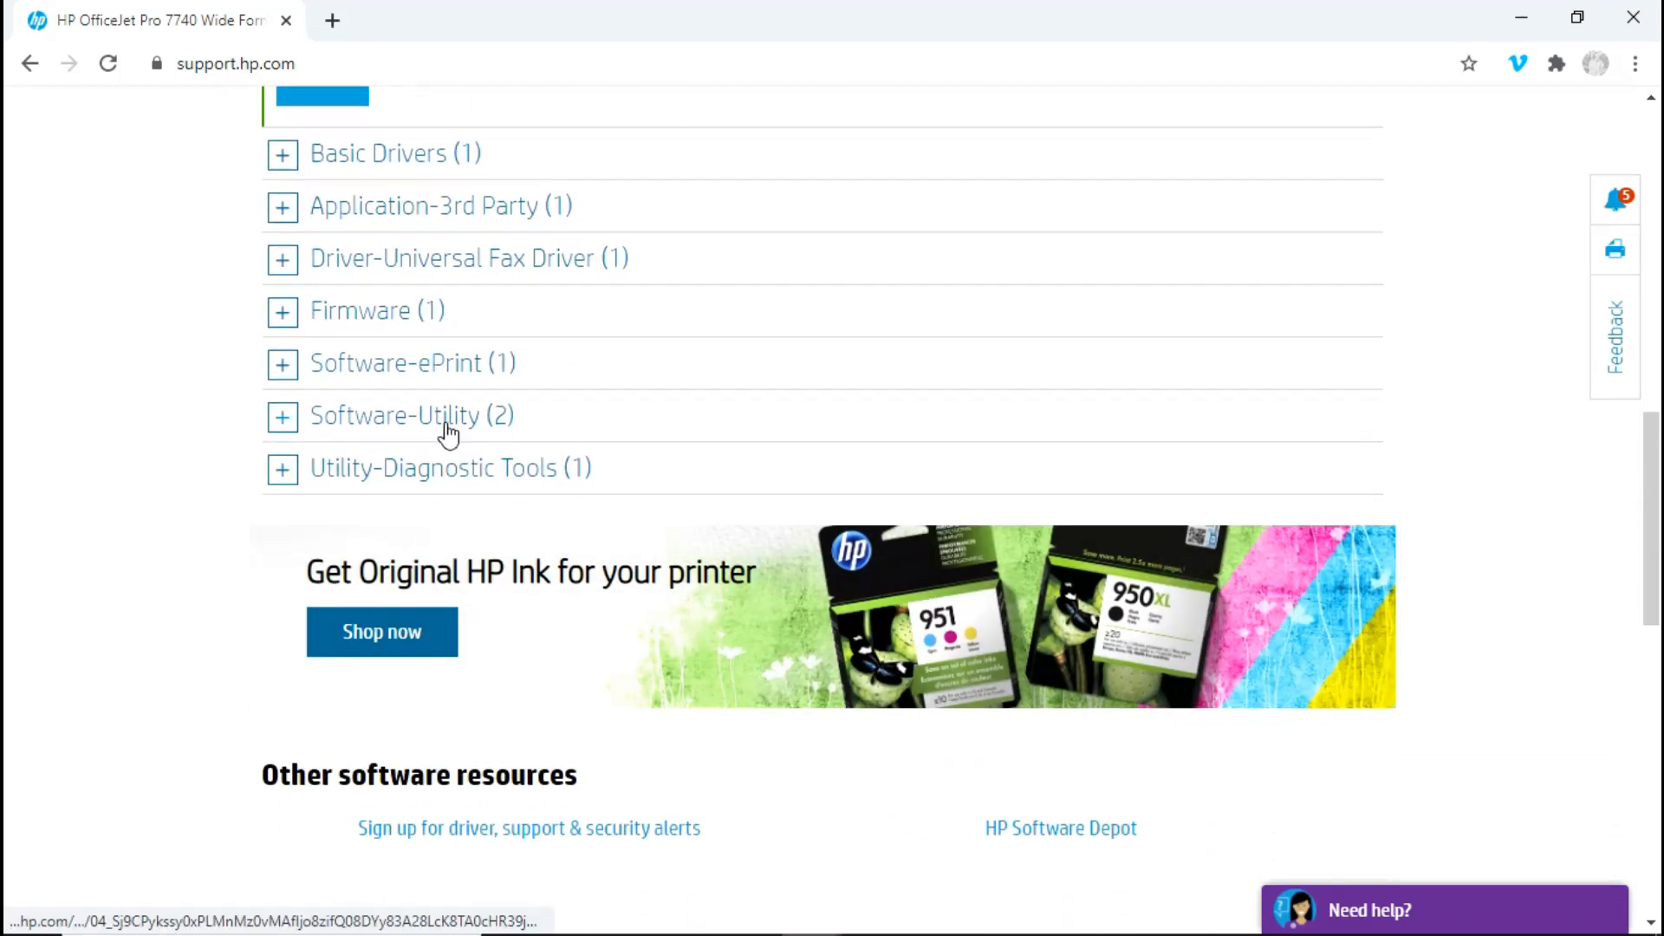
click(282, 414)
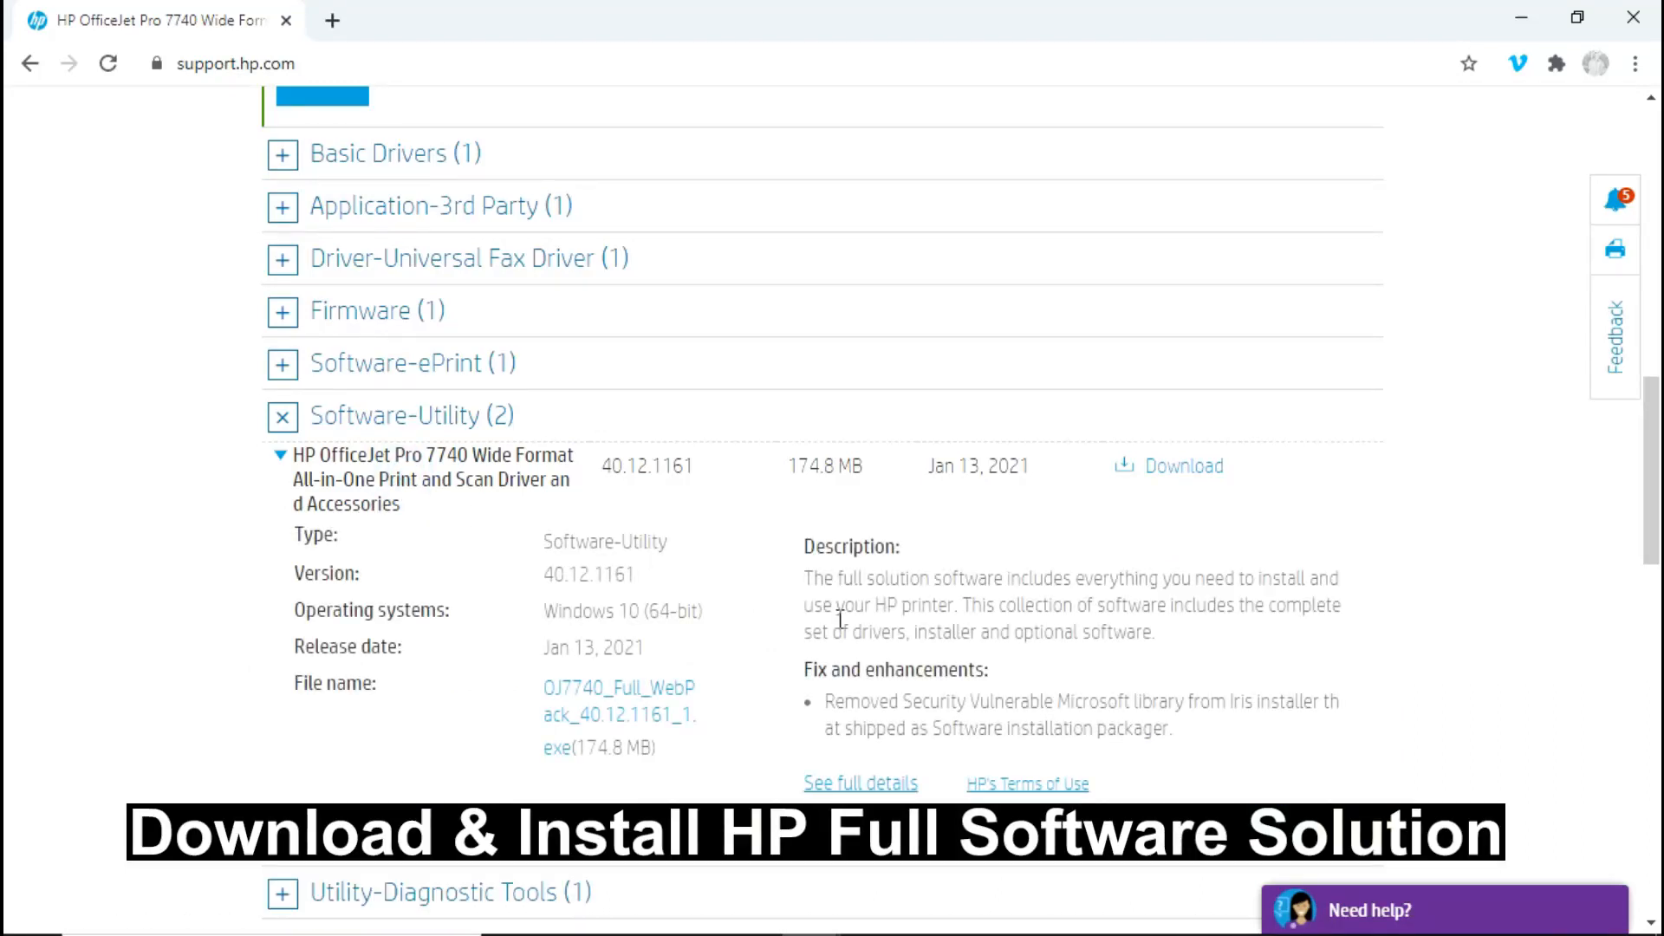
click(1184, 466)
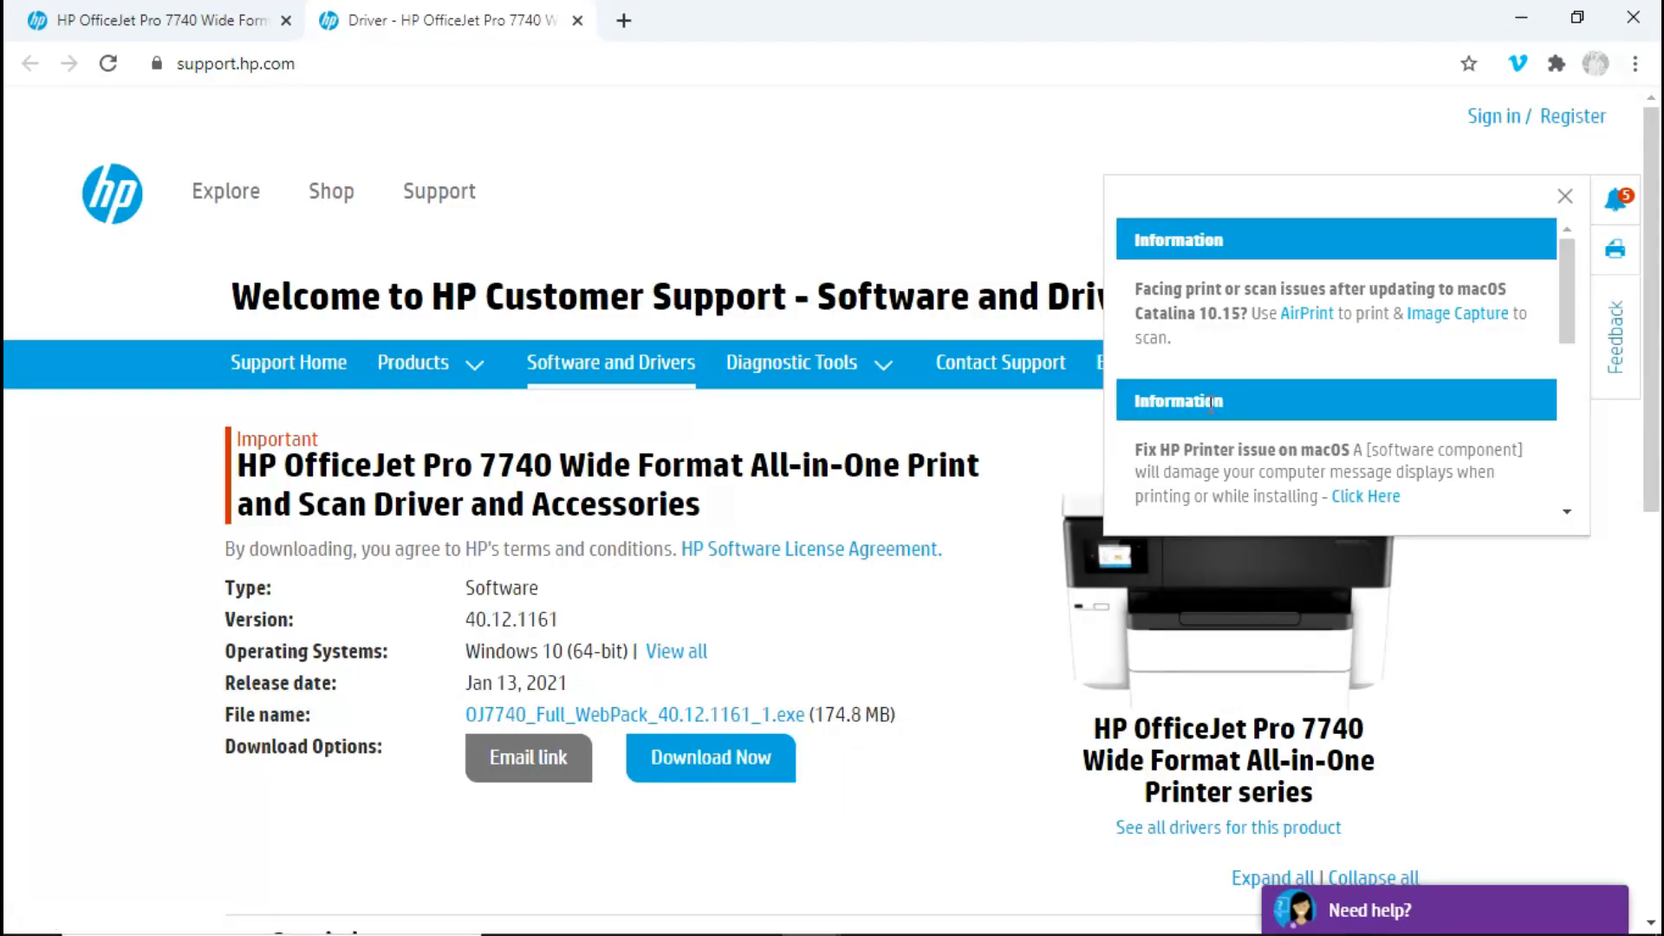
click(1564, 196)
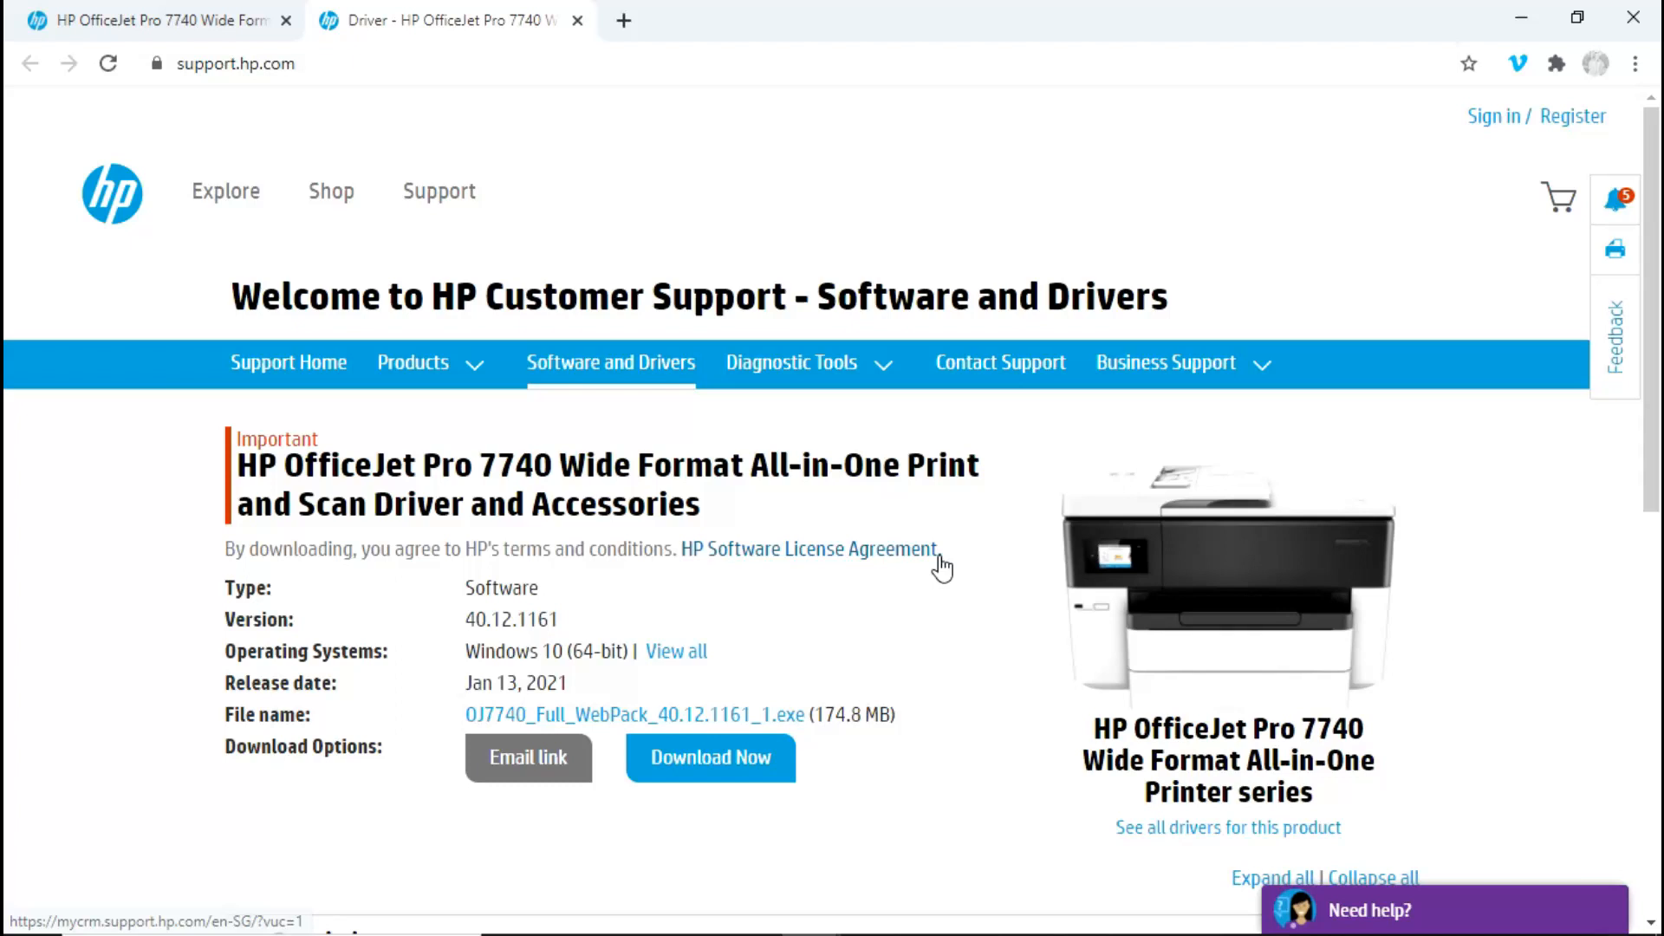
mouse_move(830, 782)
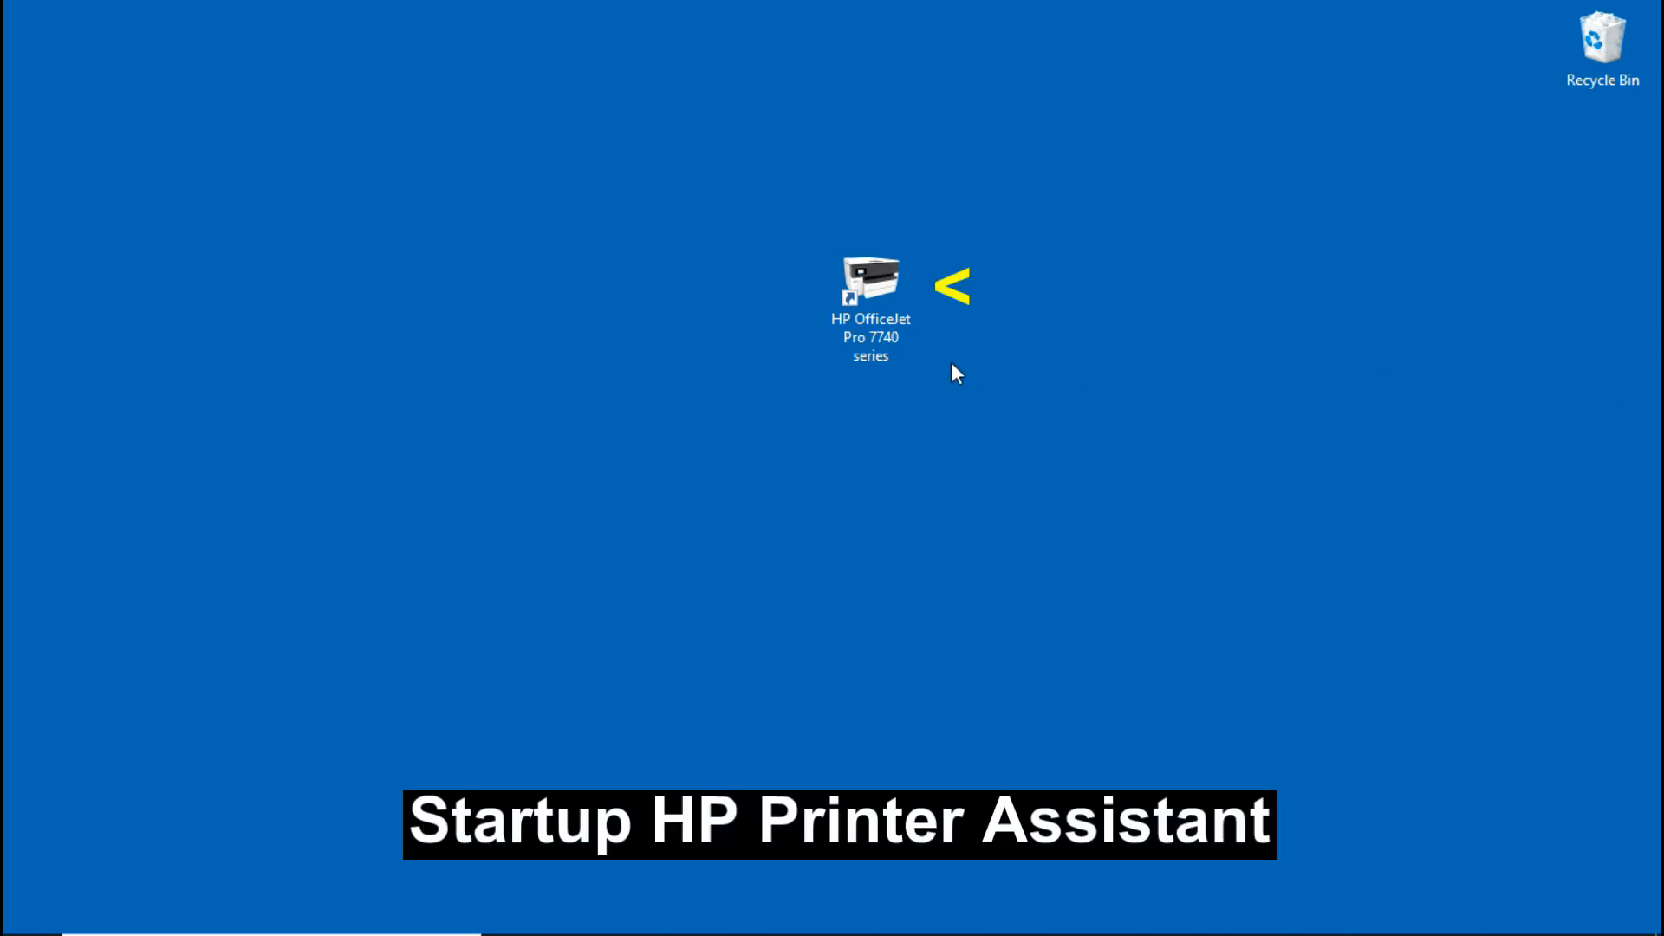
Launch HP Printer Assistant for the OfficeJet Pro 7740, view scanning options and close the Scan to Computer status
double_click(870, 283)
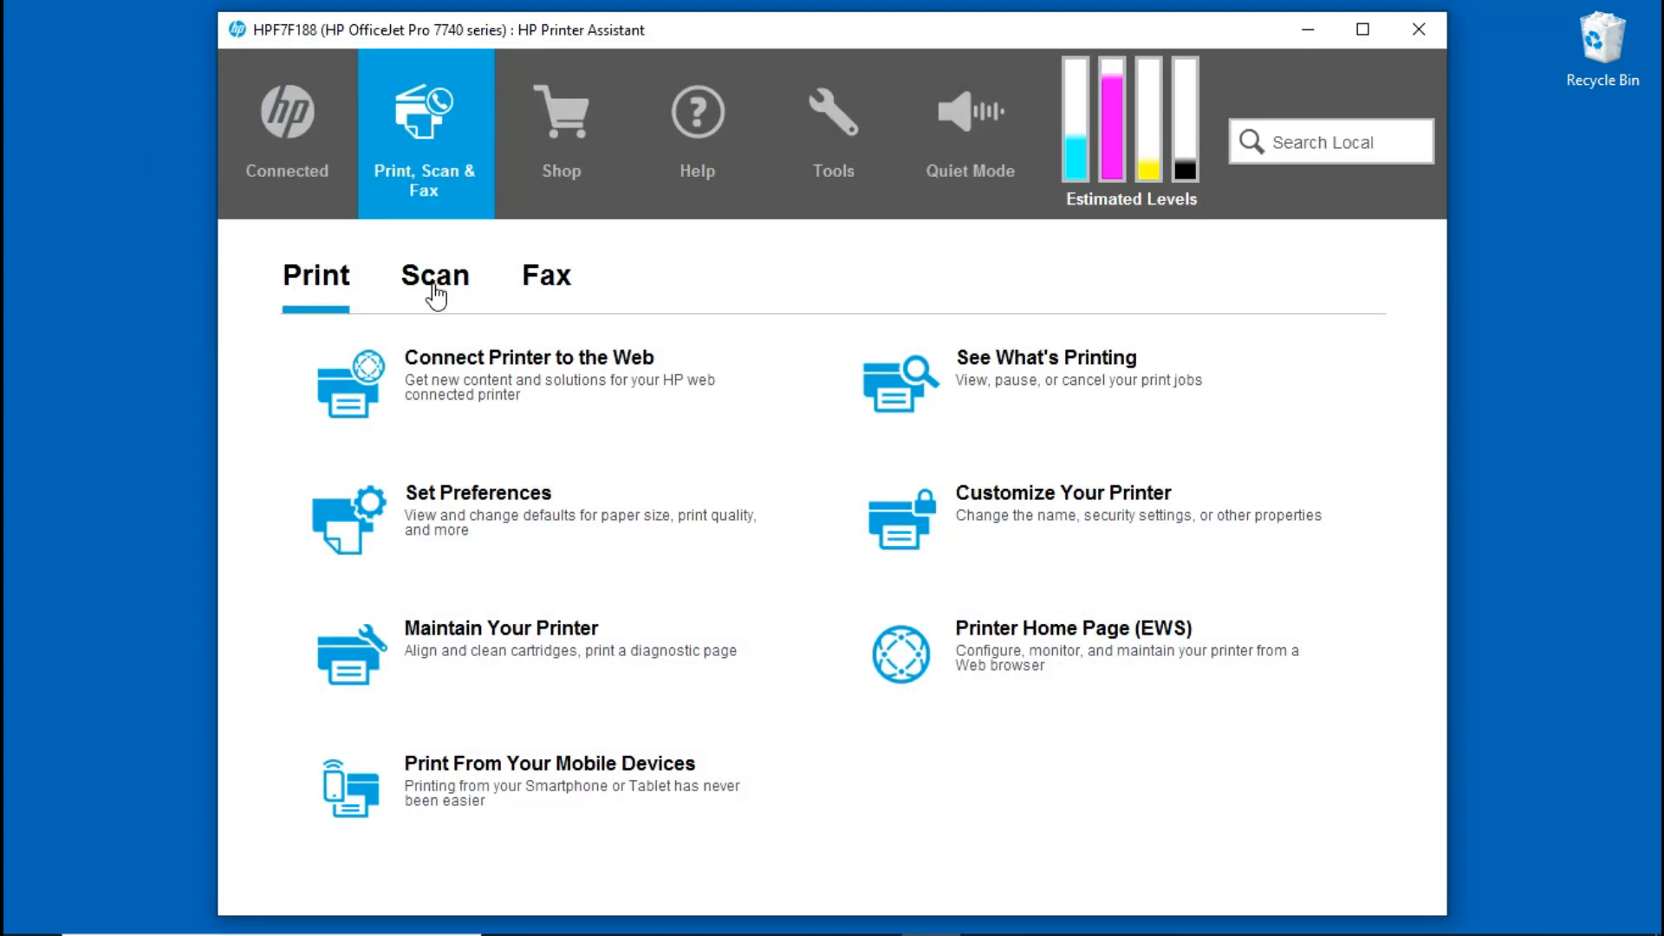
click(434, 276)
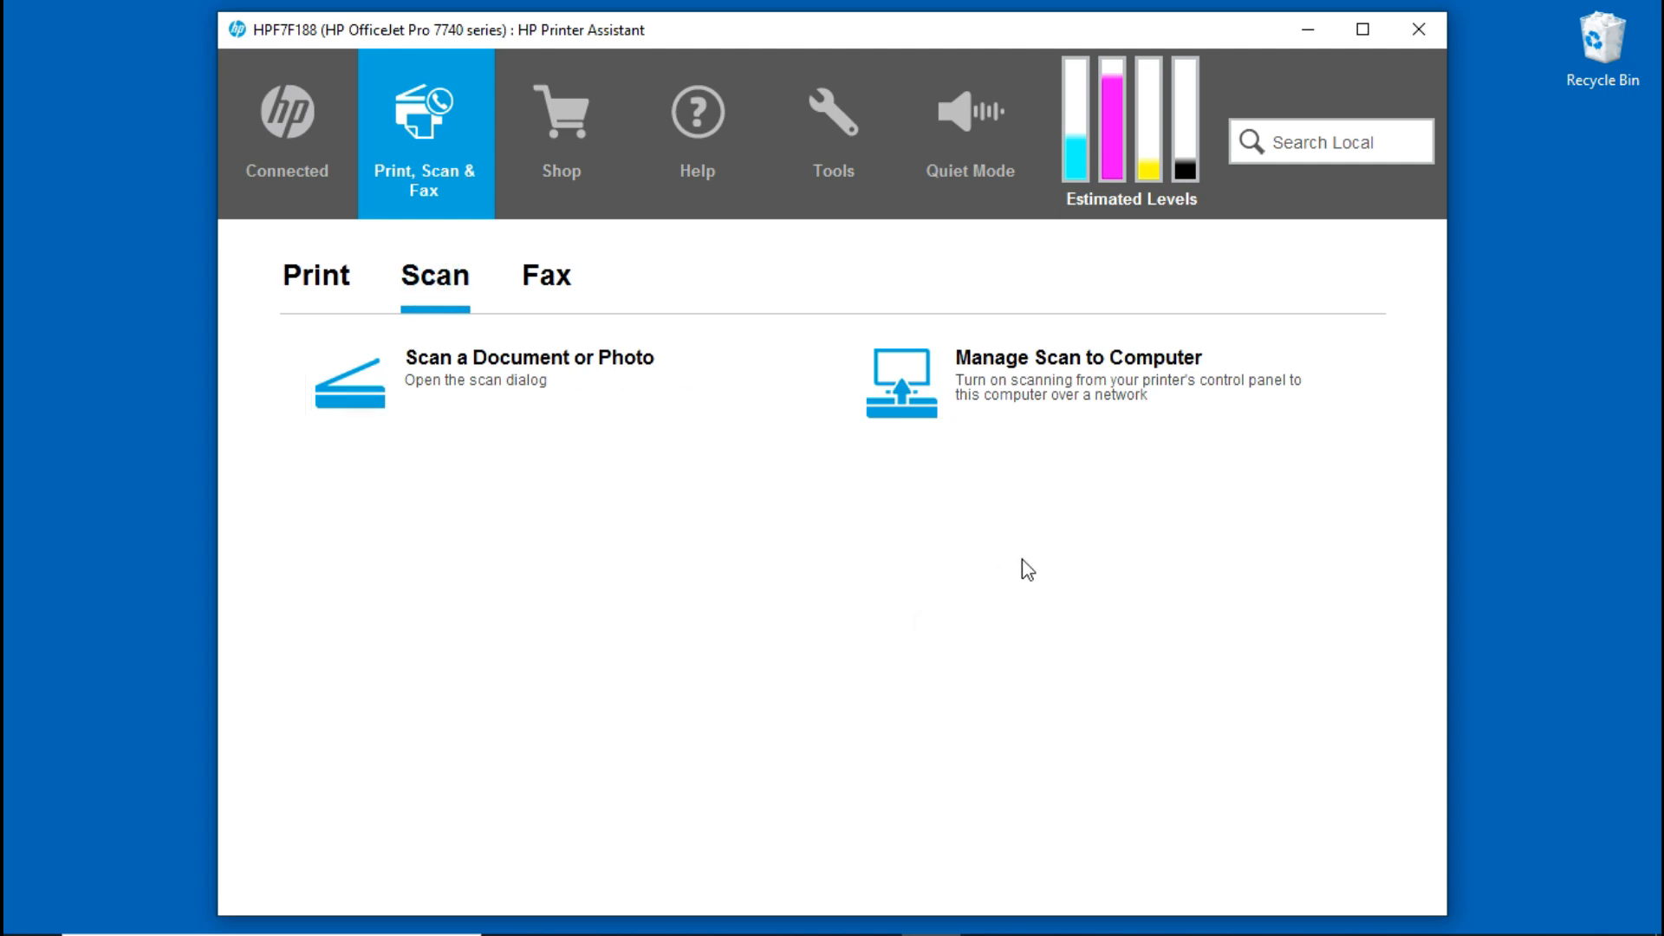
mouse_move(1081, 393)
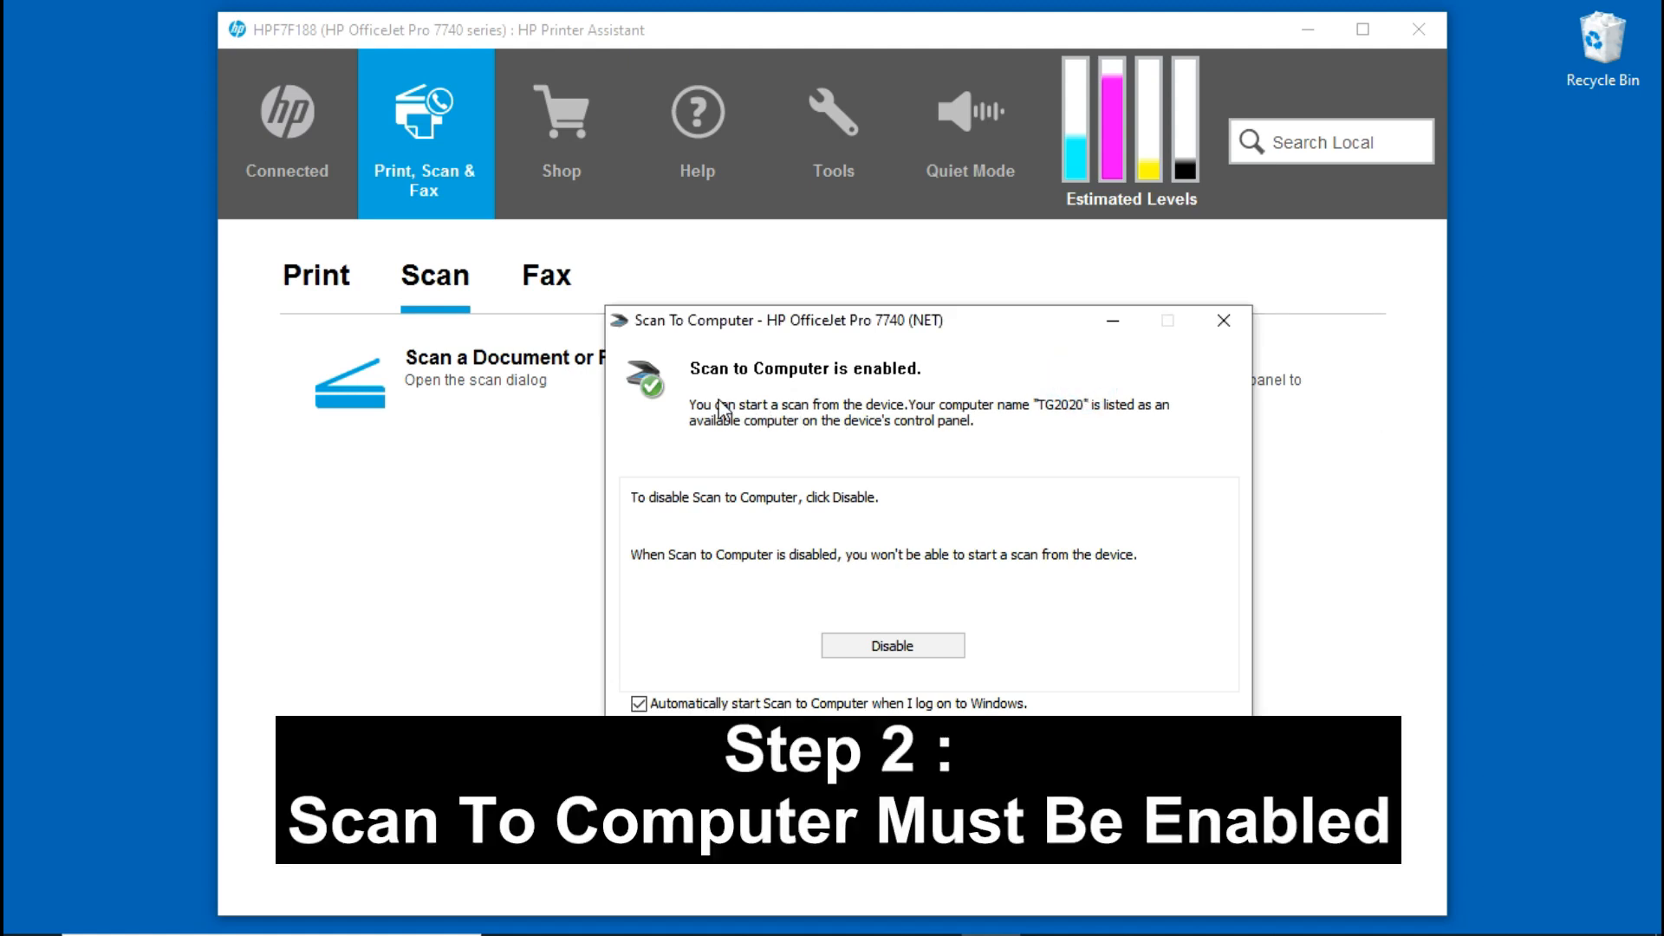
mouse_move(904, 395)
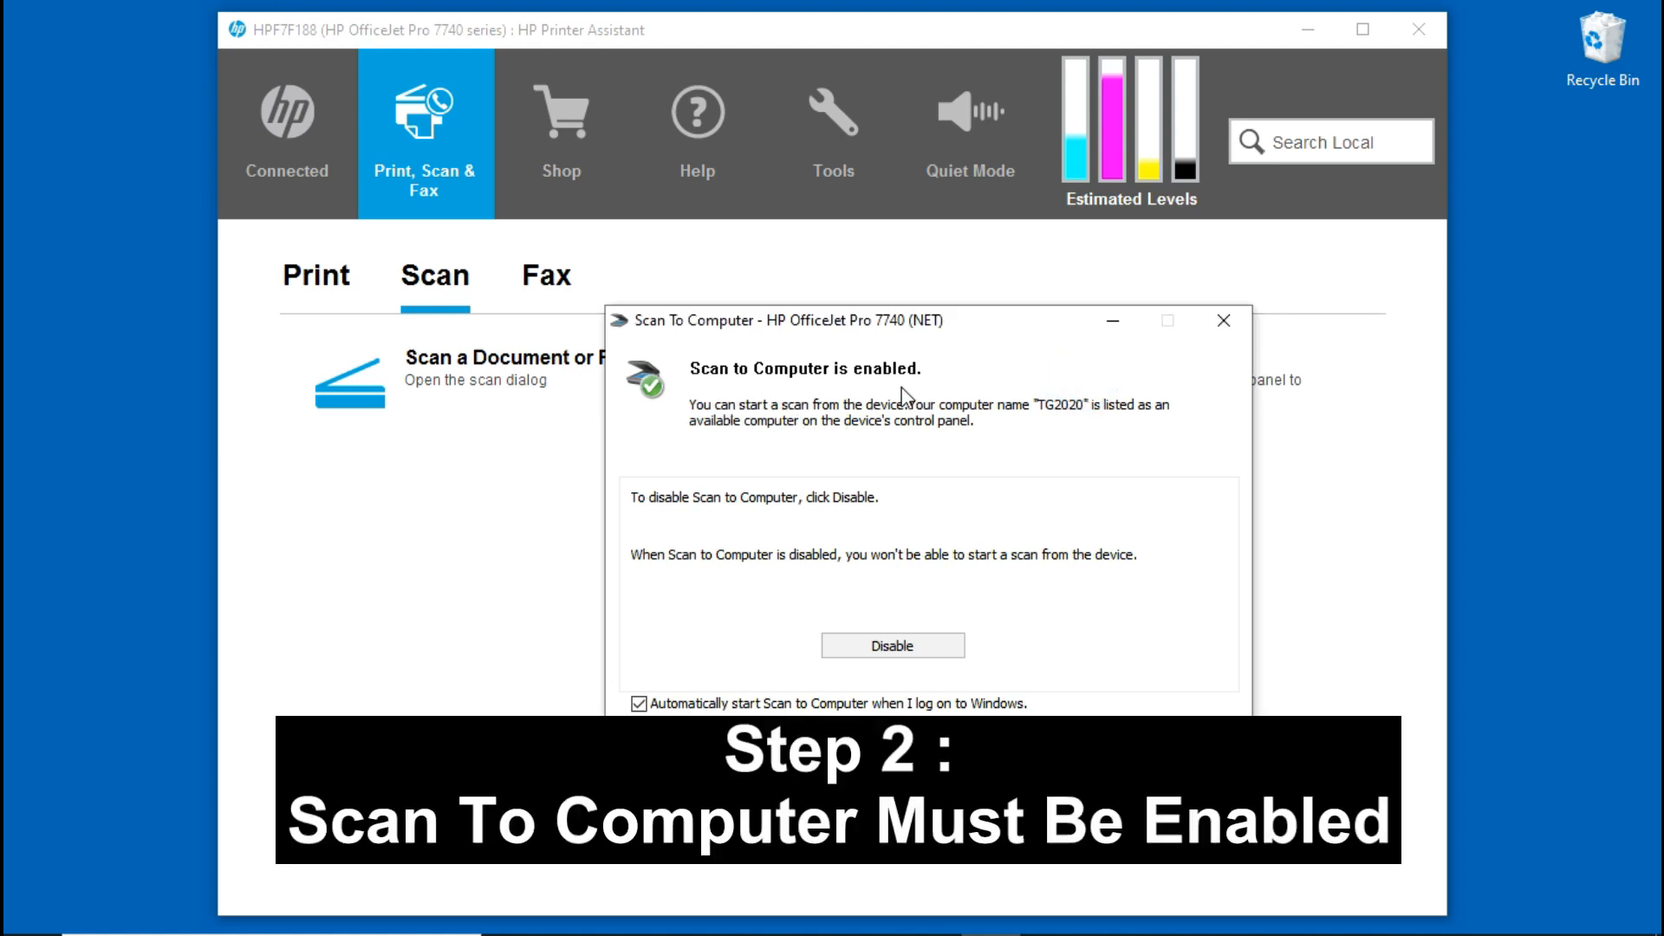
mouse_move(1034, 440)
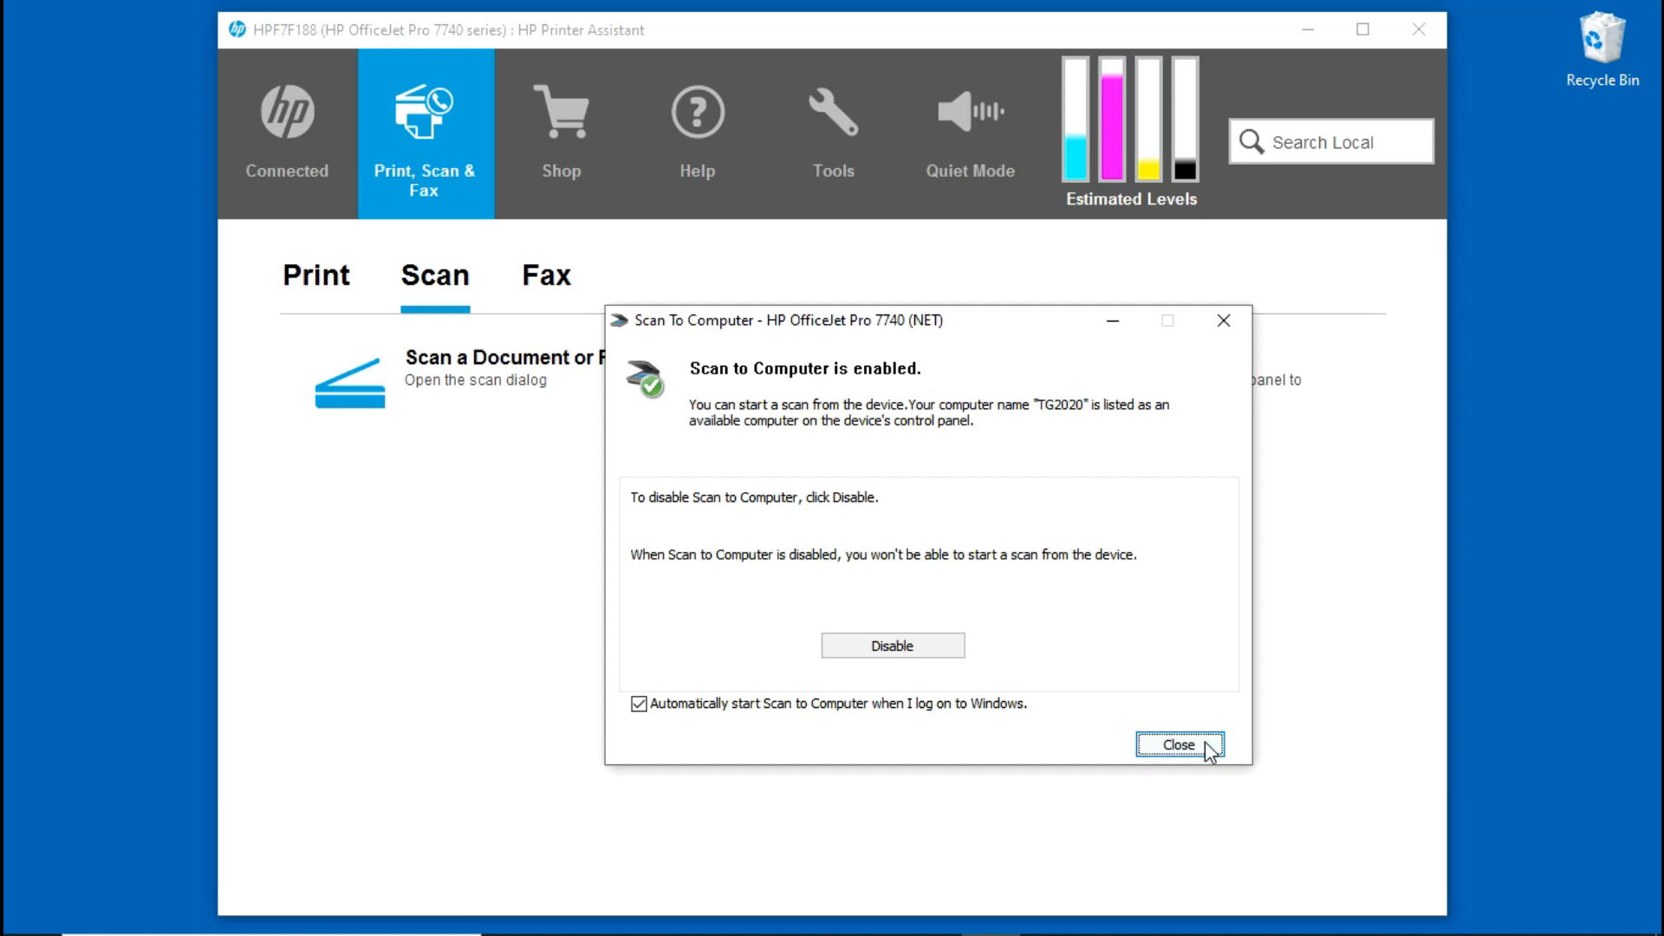
click(1178, 744)
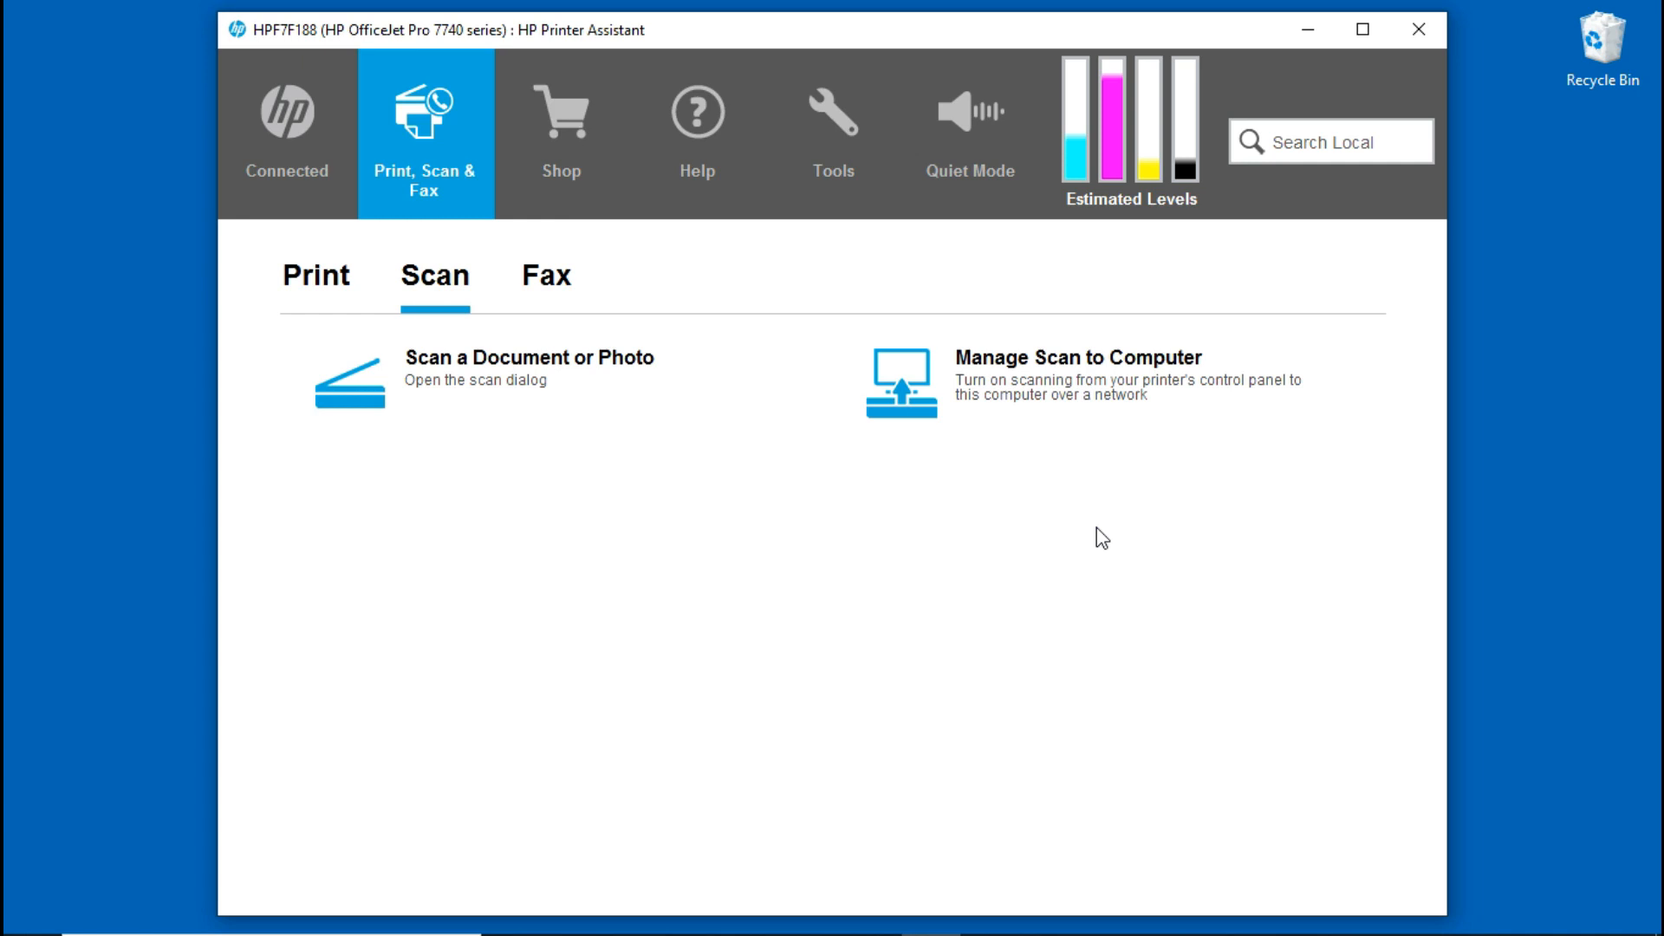
mouse_move(500, 401)
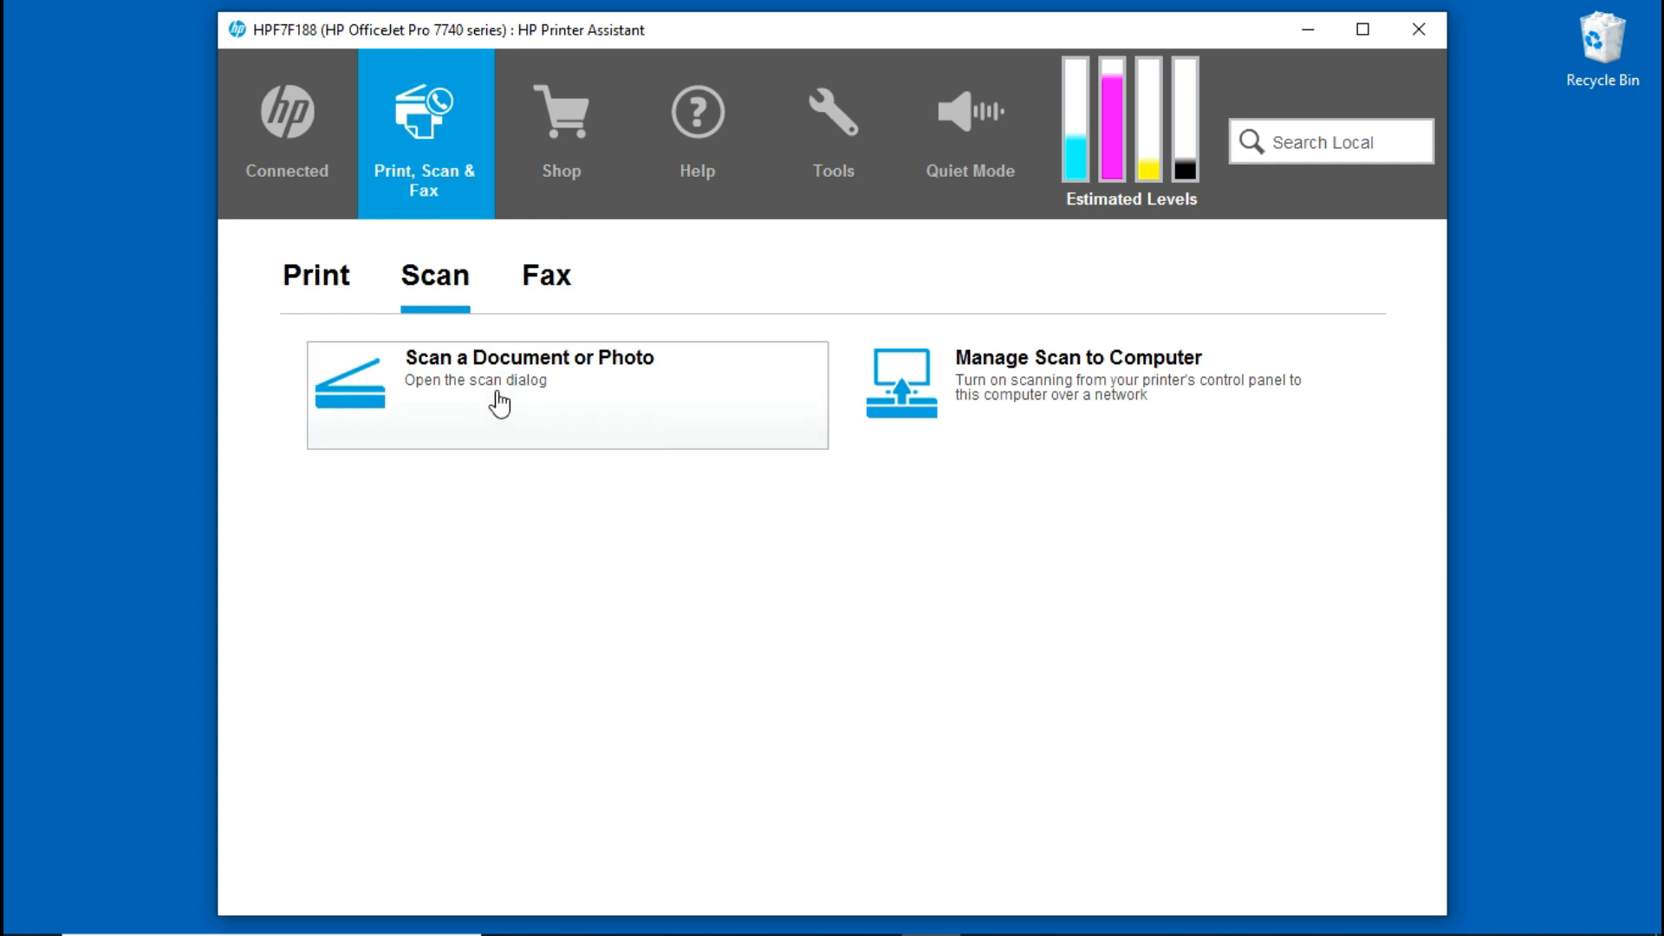
mouse_move(552, 409)
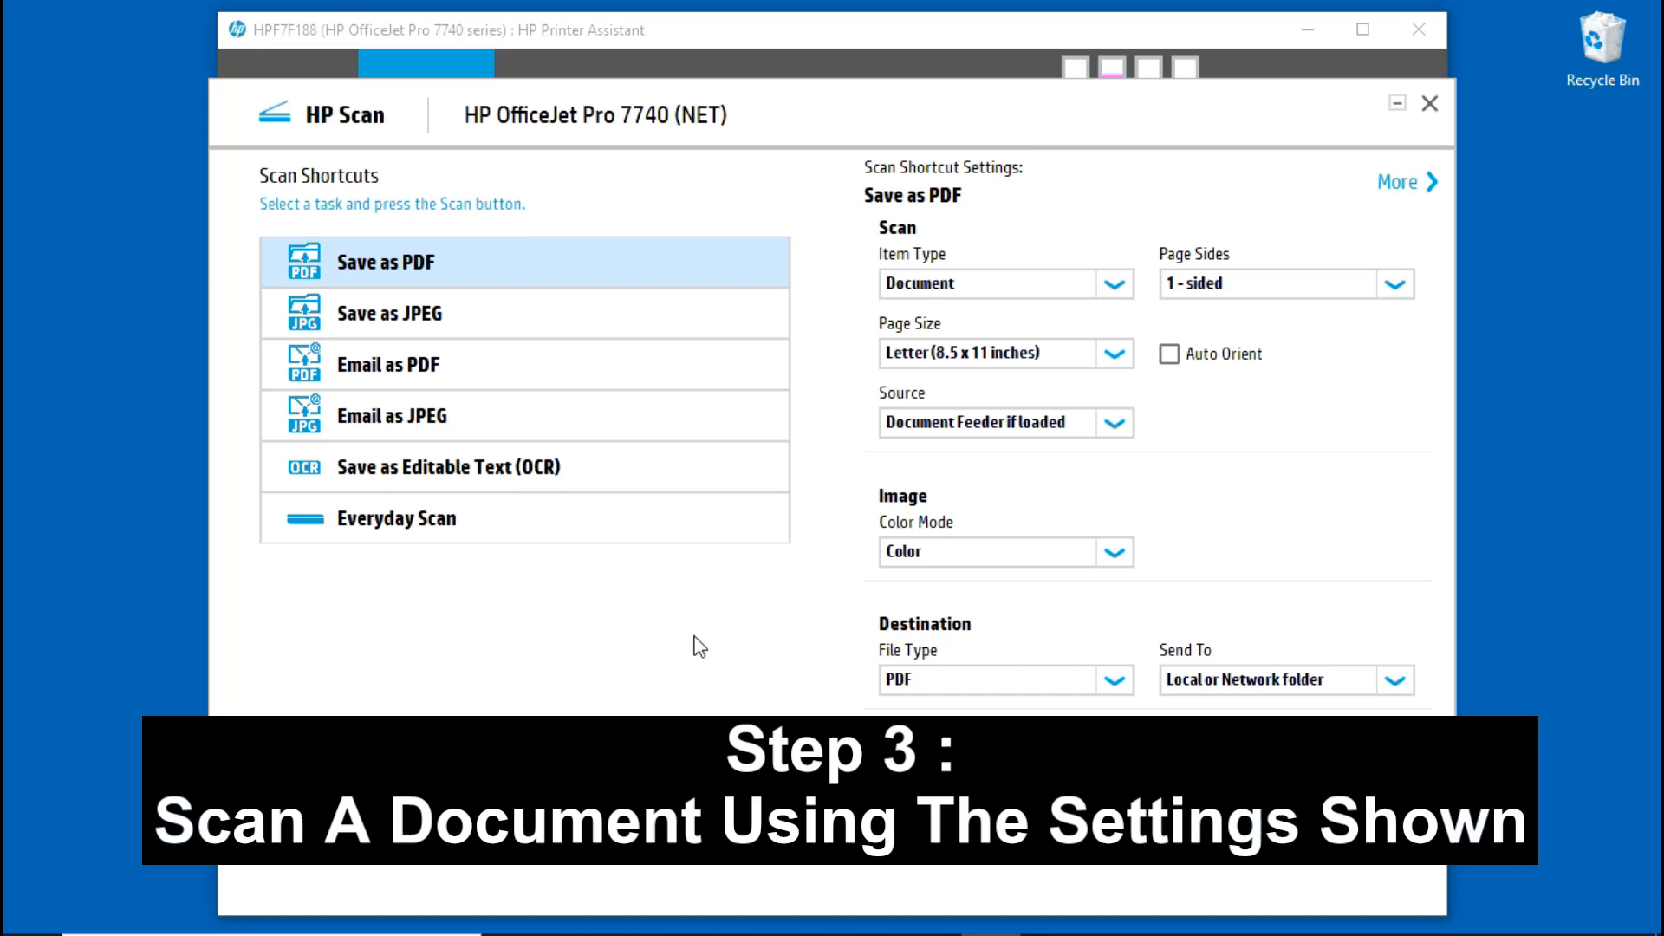
mouse_move(749, 619)
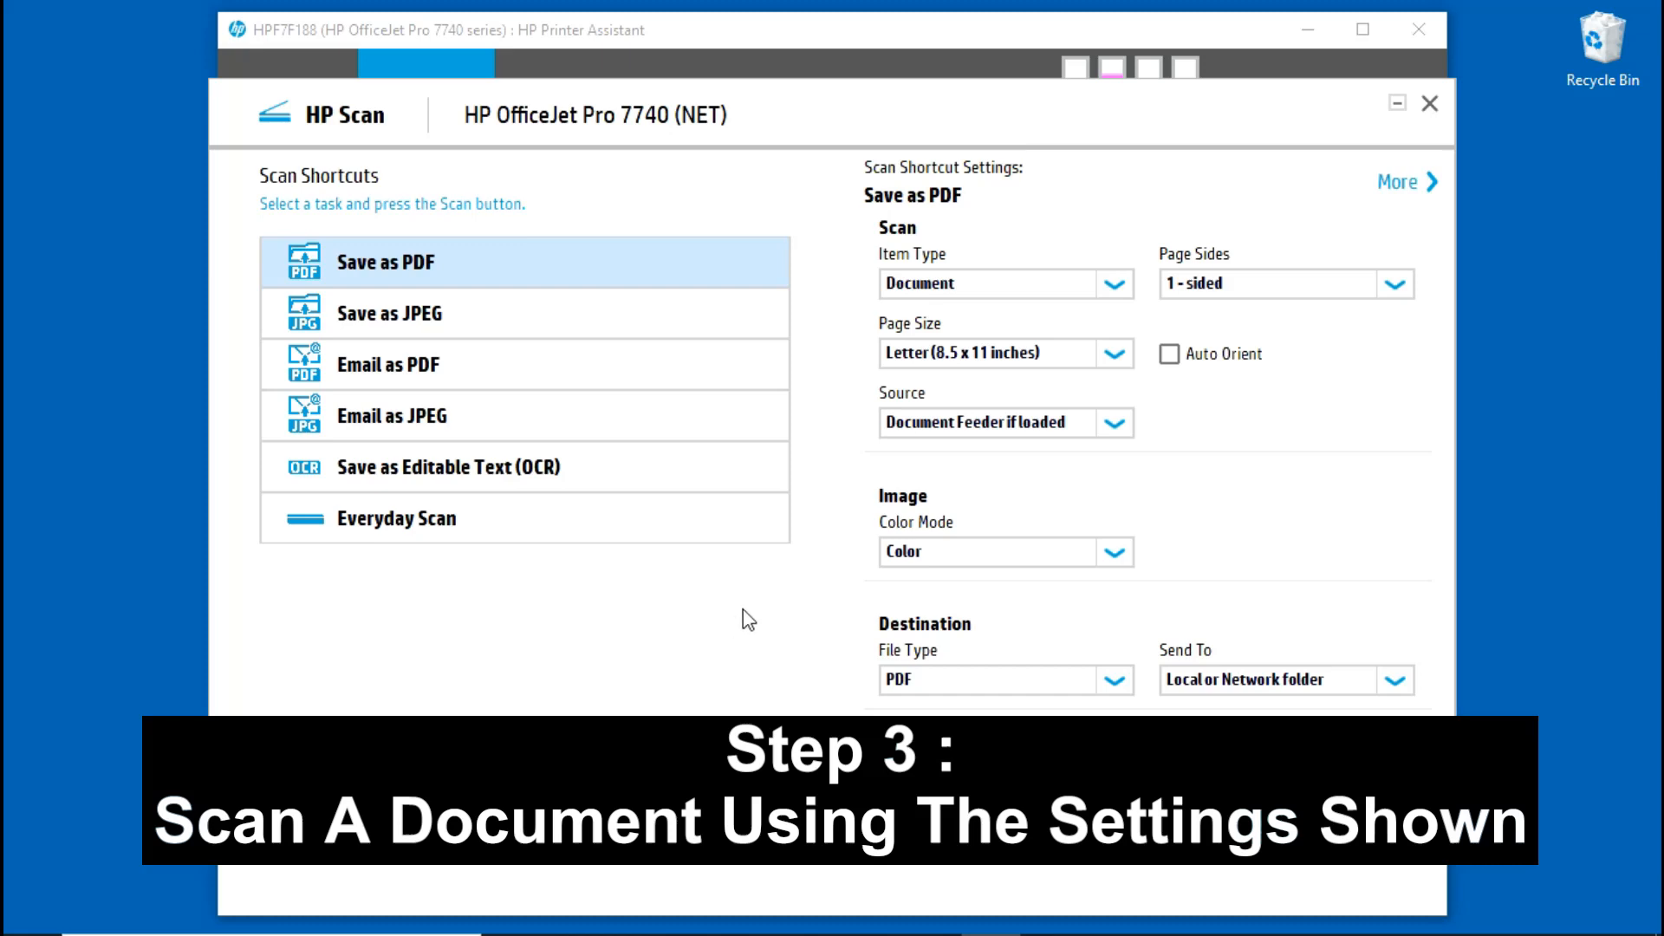
mouse_move(821, 674)
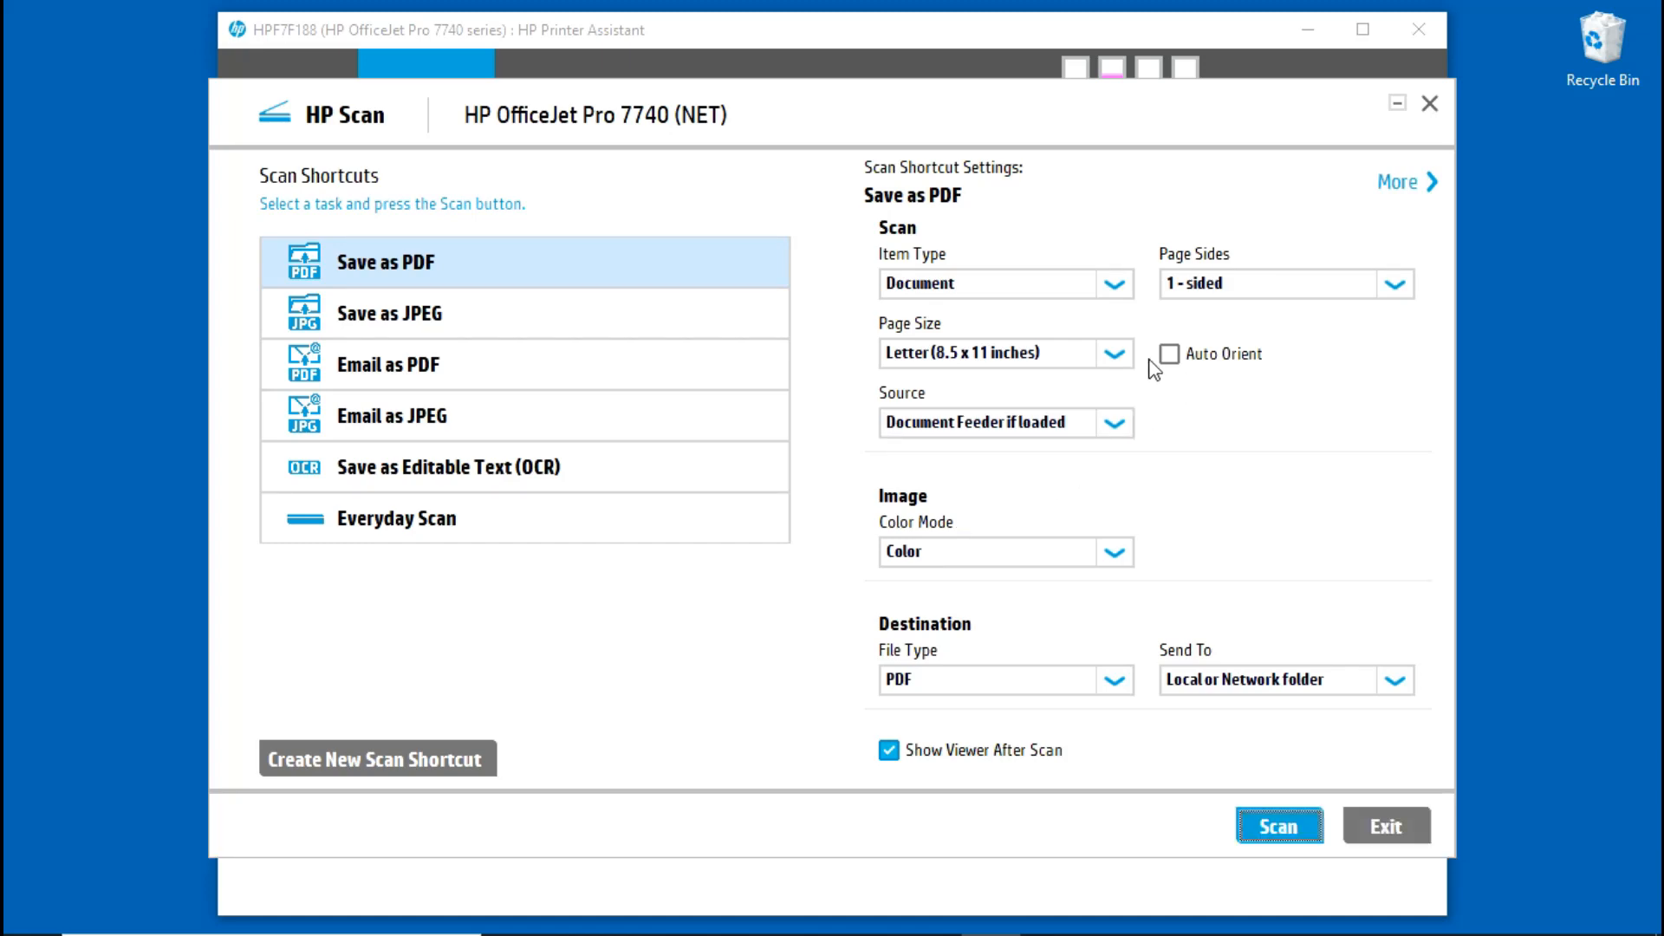
Set Page Size to Entire Scan Area and Source to Flatbed for the PDF scan
click(1114, 354)
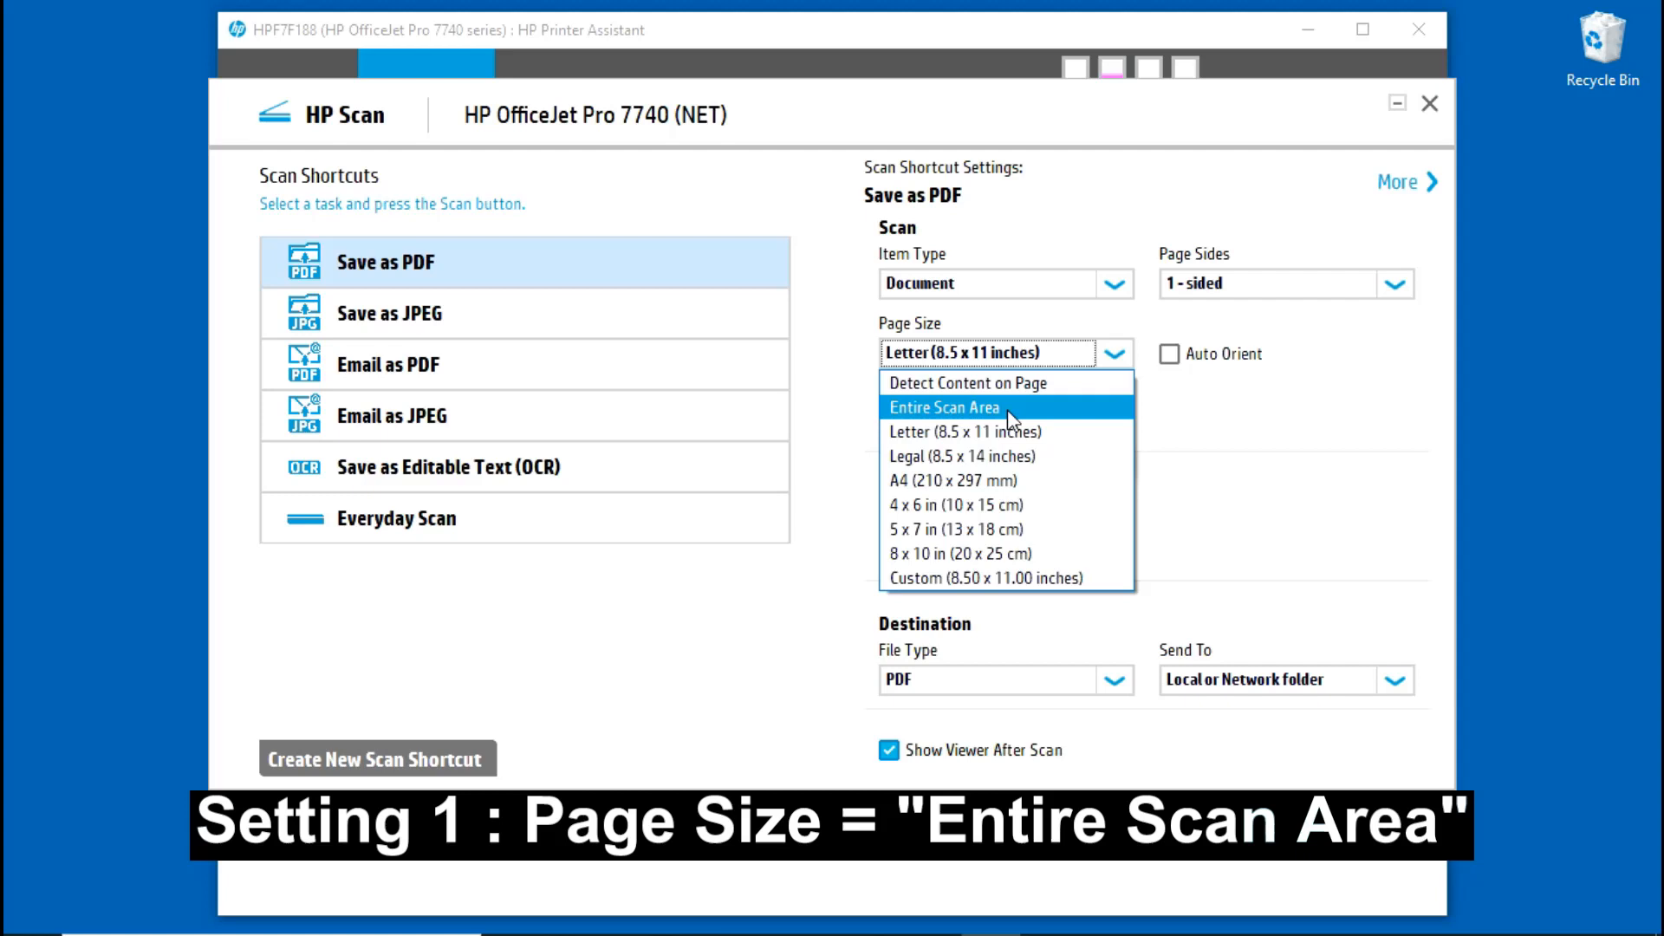
click(939, 407)
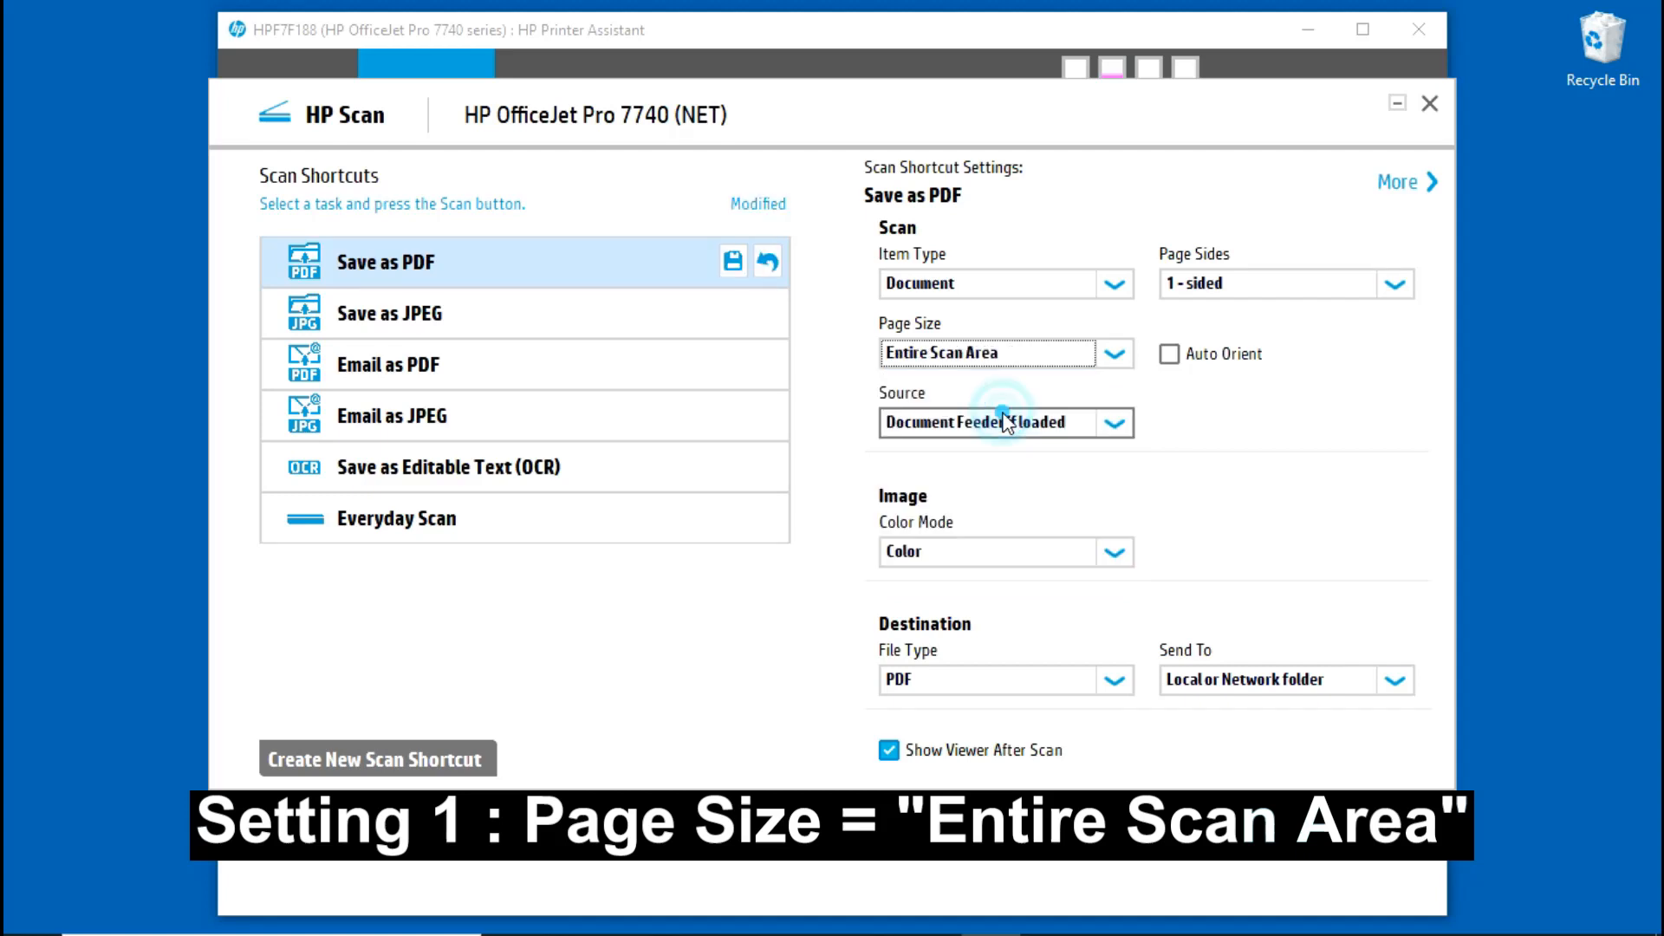
mouse_move(1122, 435)
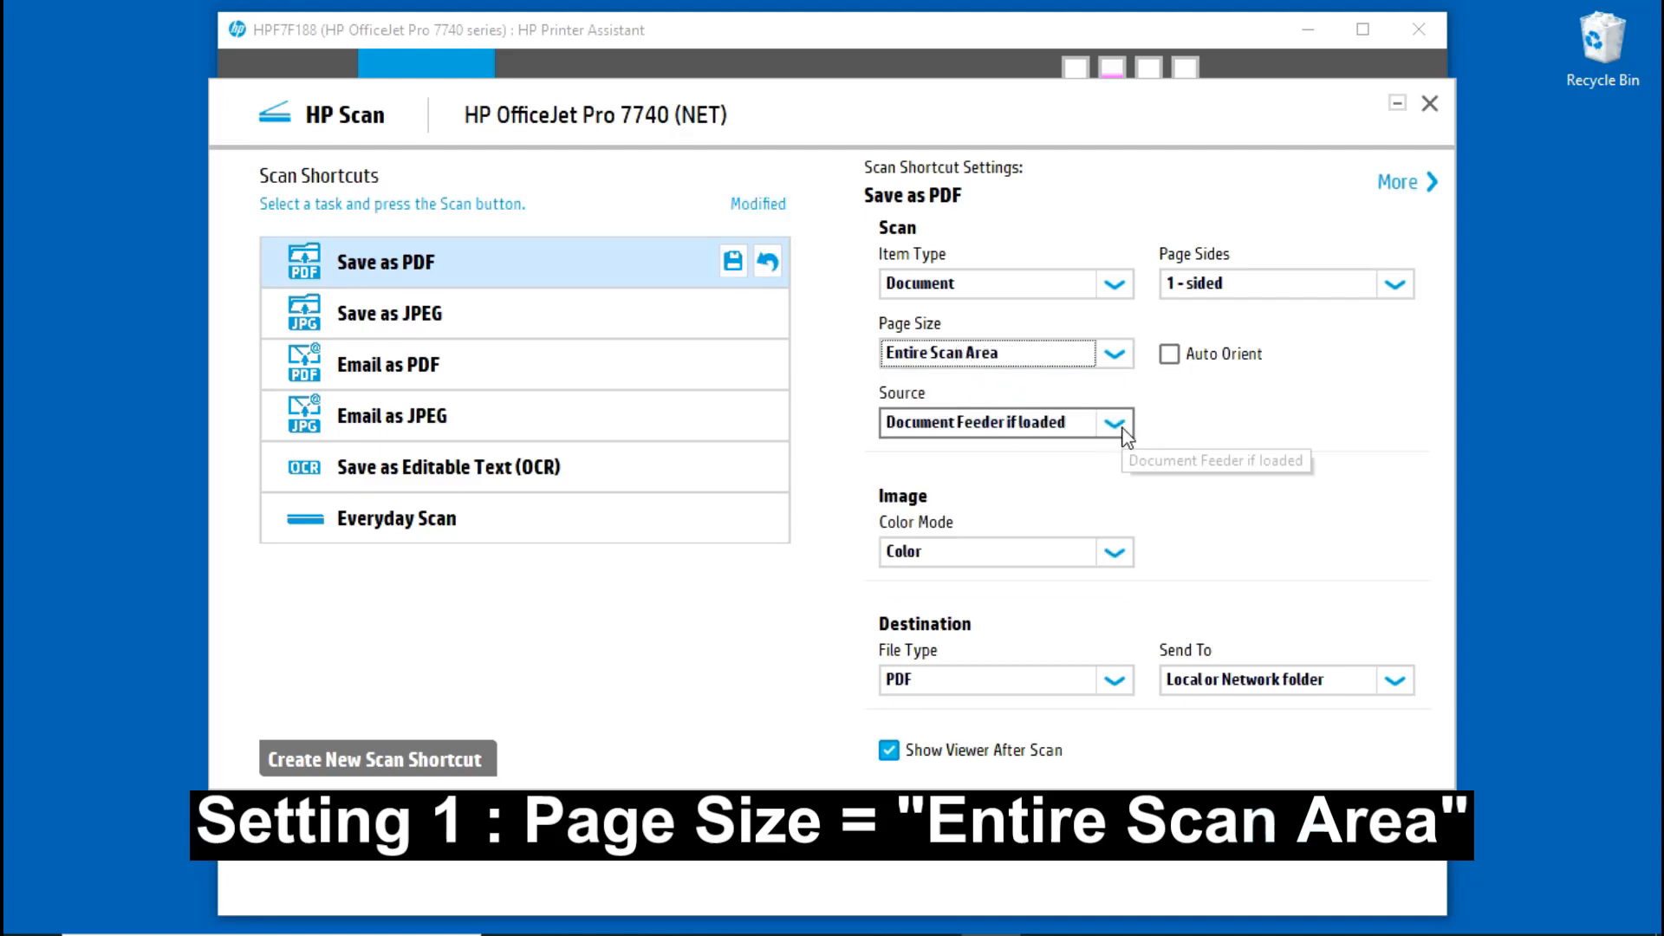
click(1115, 423)
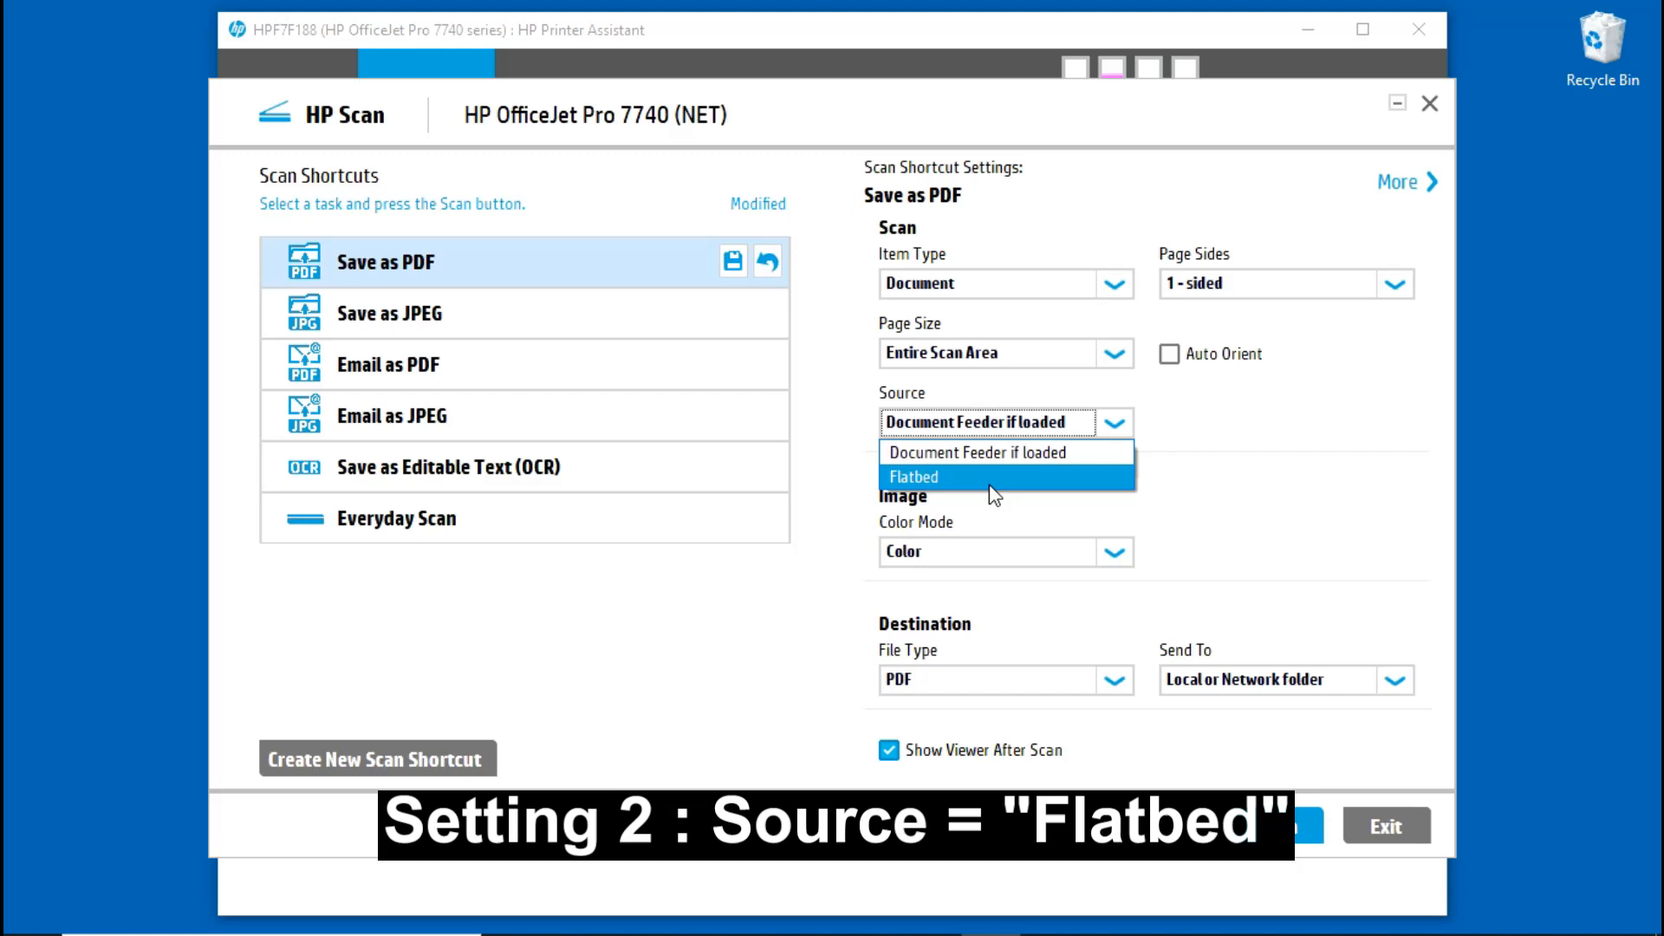
click(913, 477)
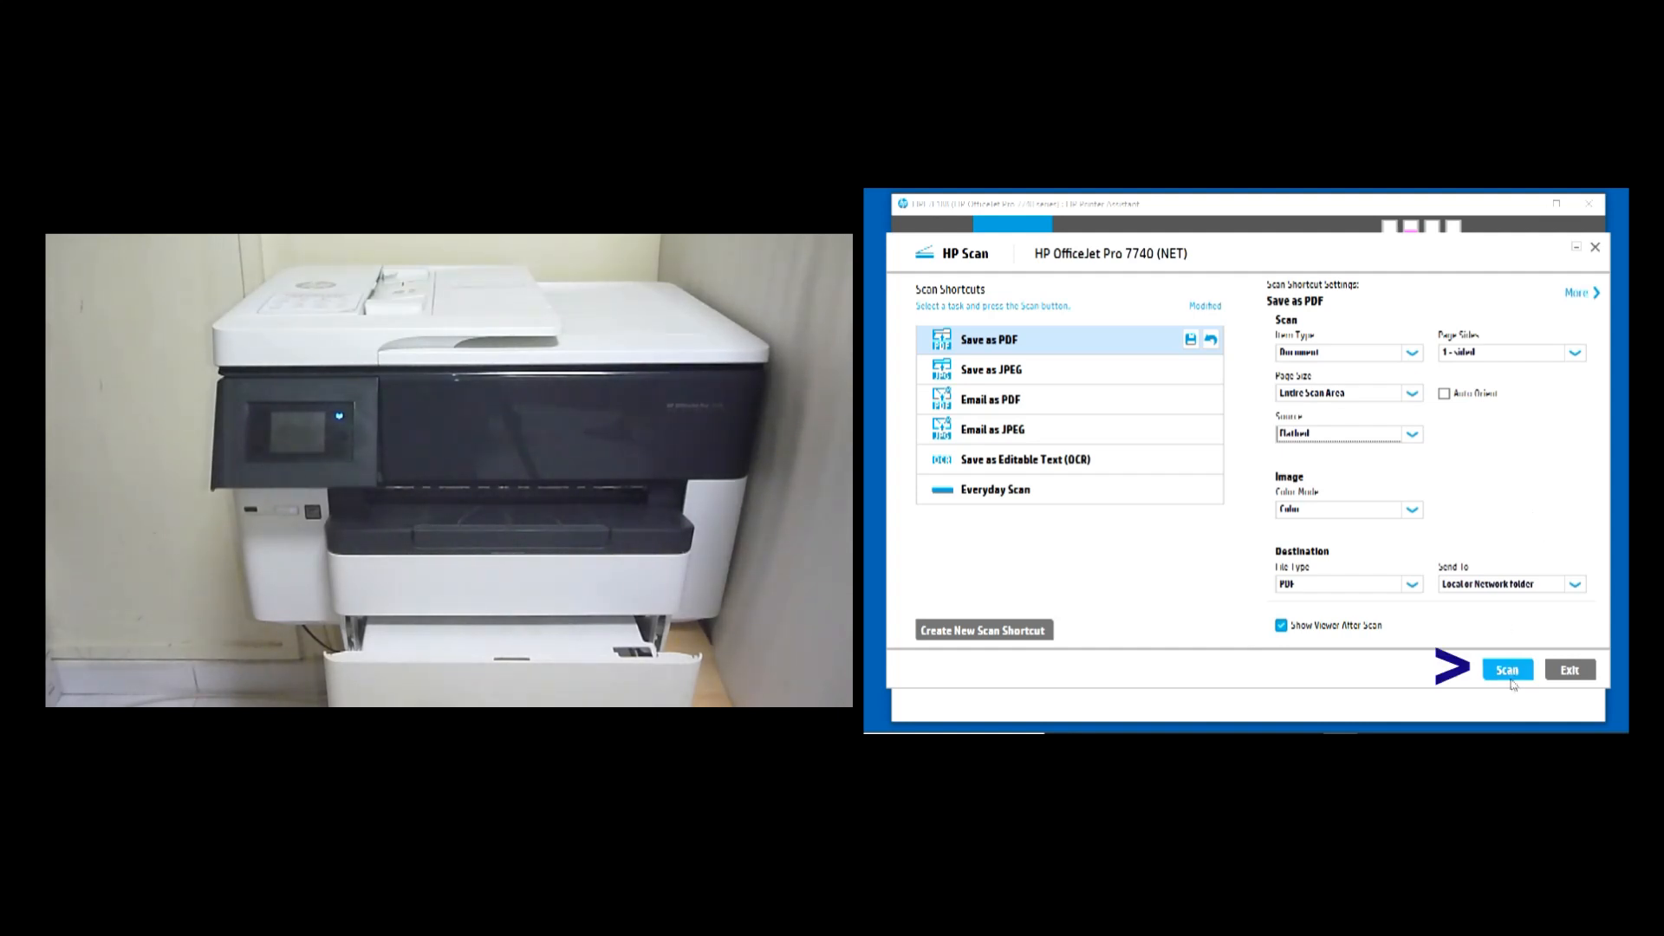
Start the scan and wait for the single tabloid page to be captured
click(1506, 669)
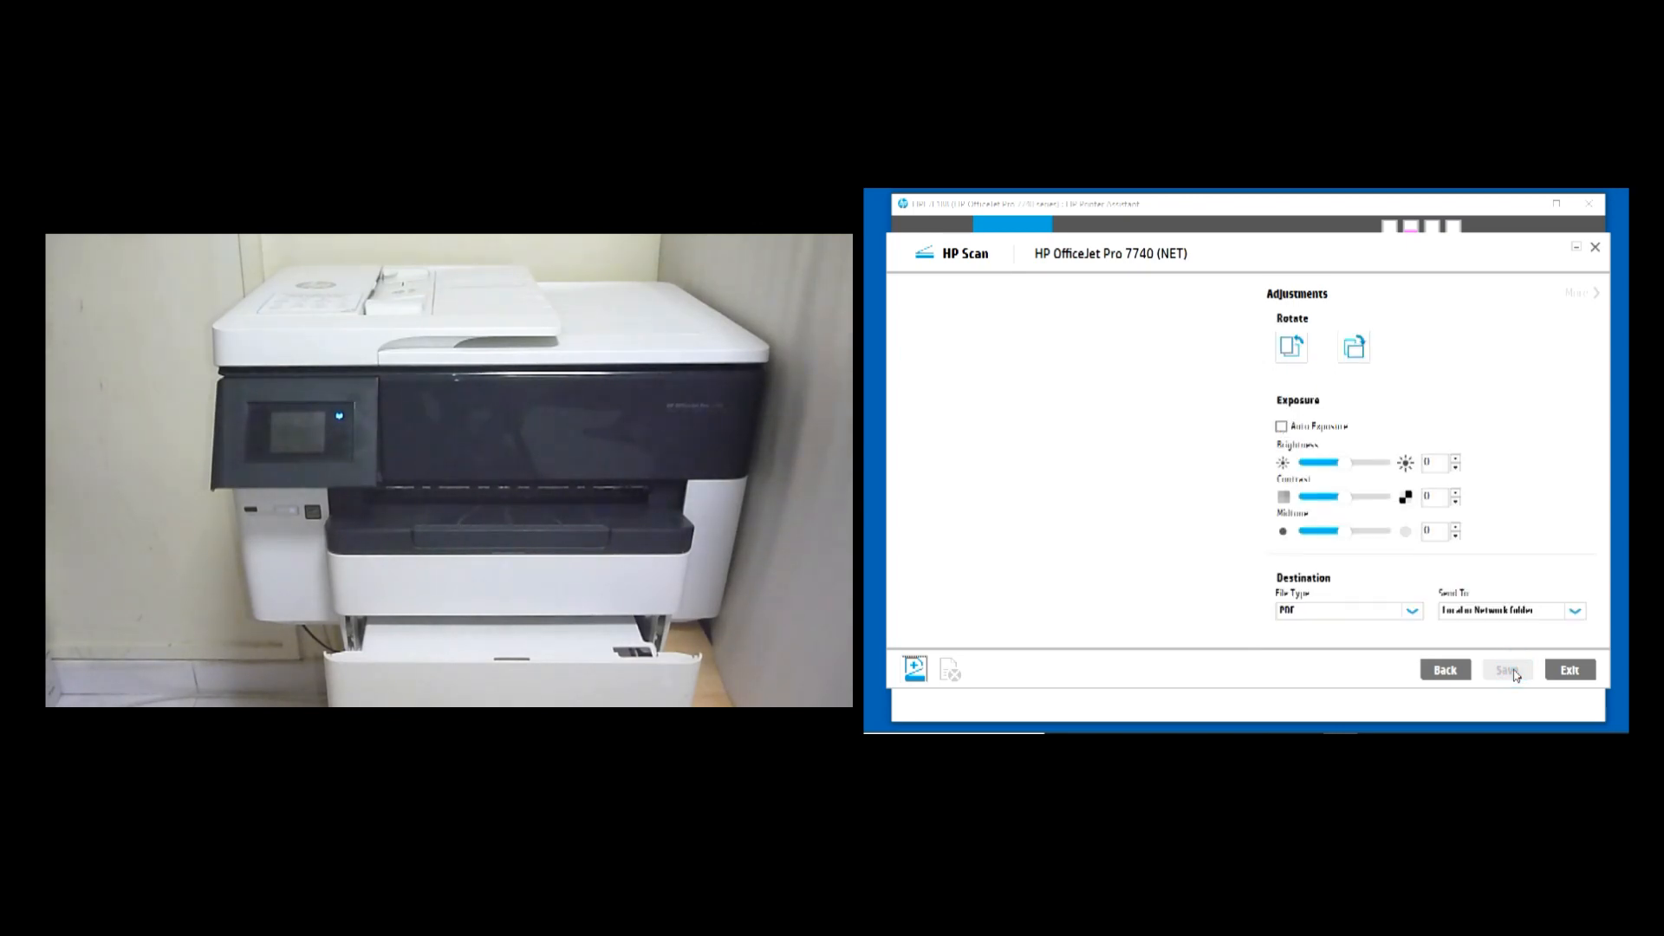
click(1504, 669)
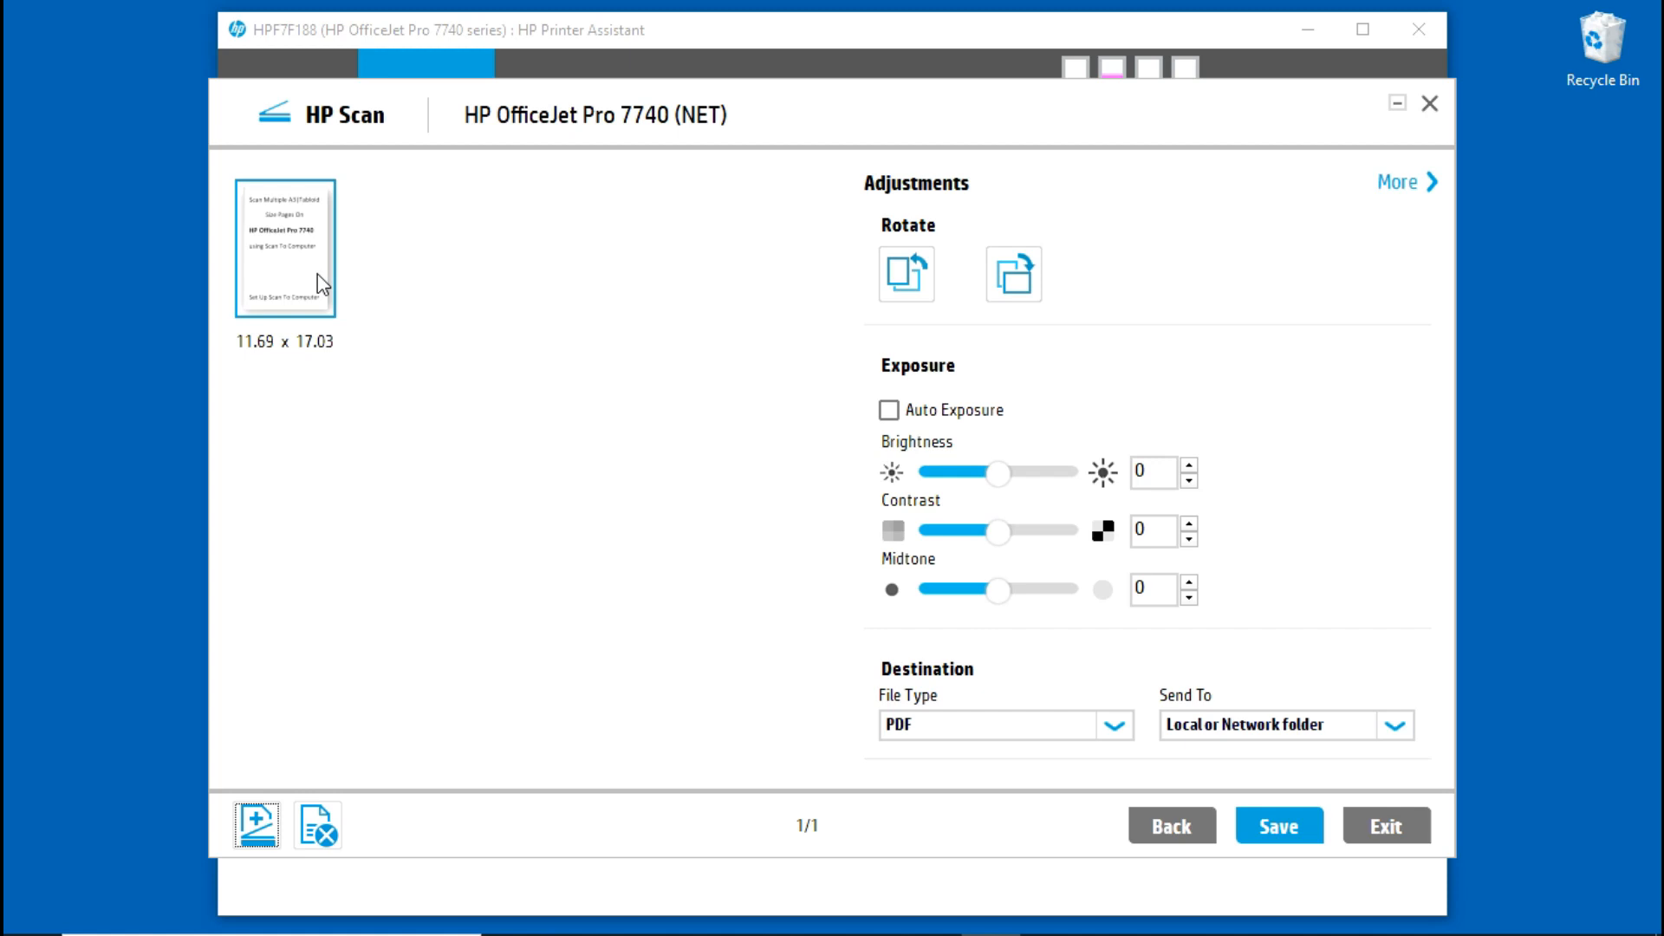
Preview the scanned tabloid page enlarged and save it as a PDF
click(284, 247)
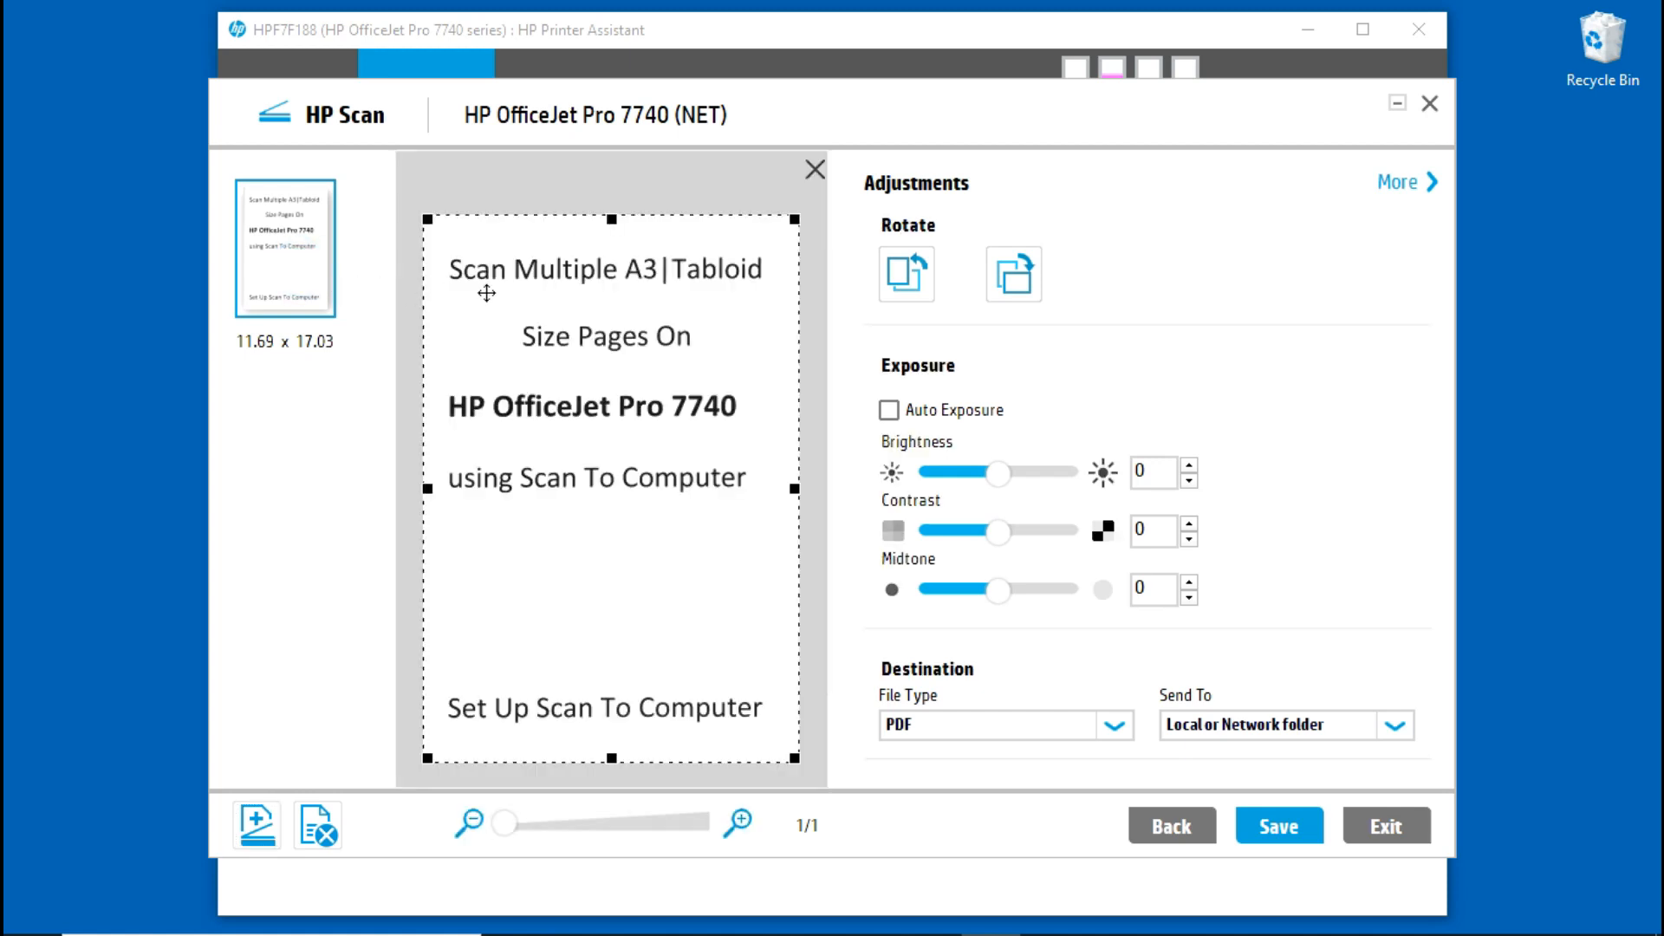
mouse_move(470, 302)
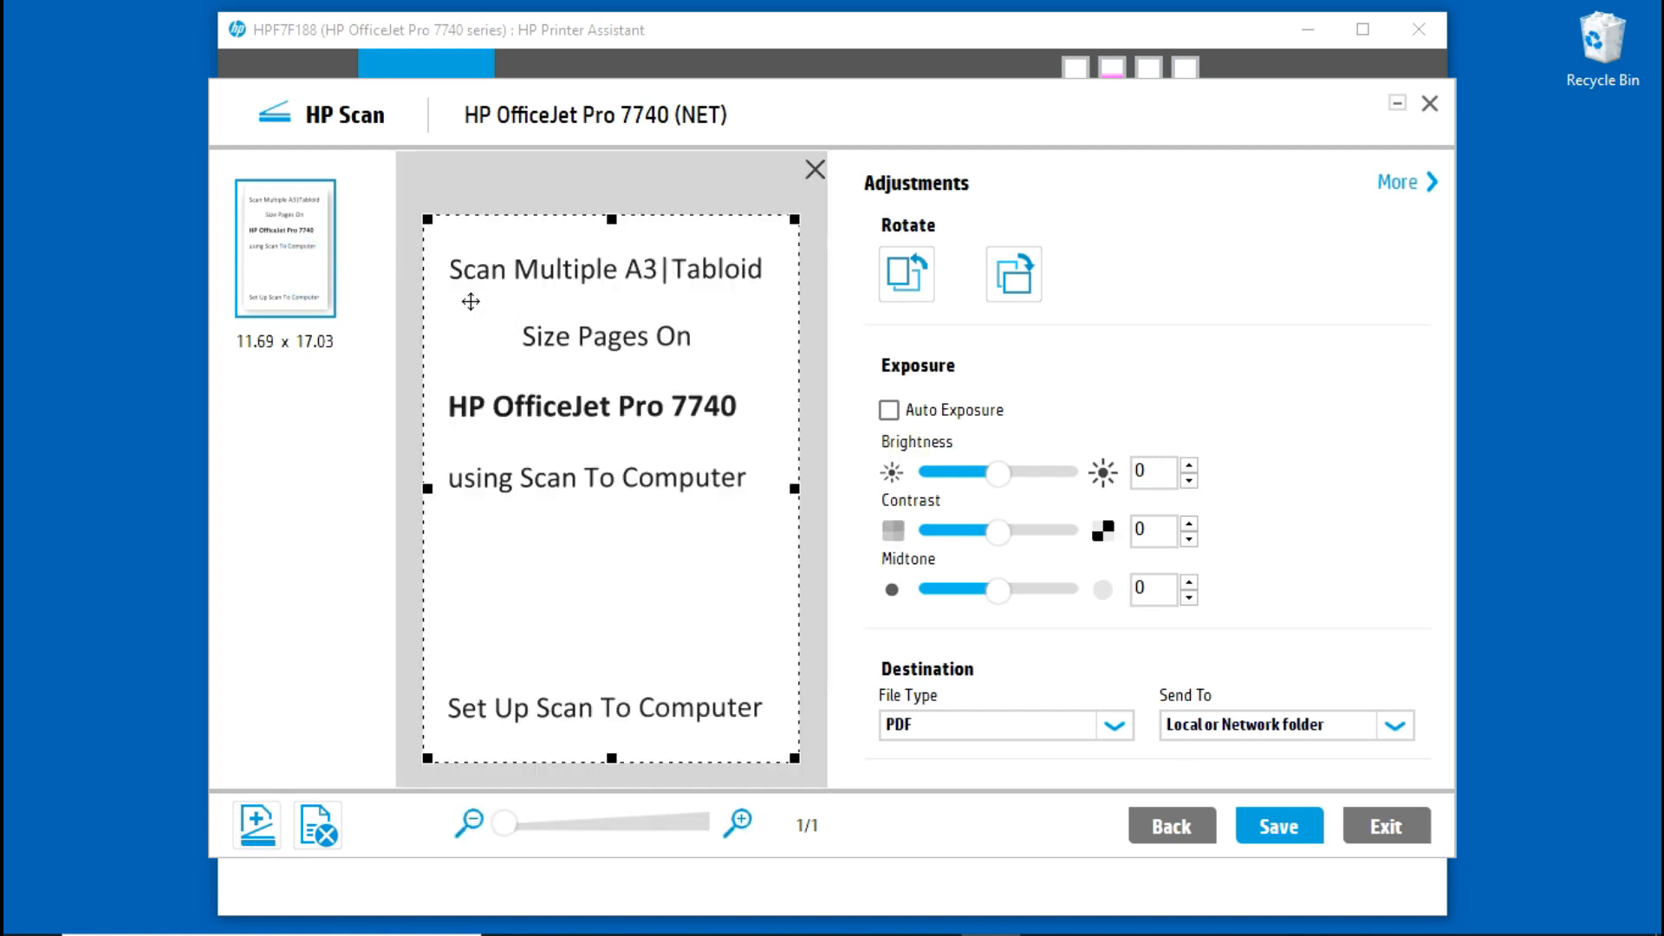
mouse_move(713, 315)
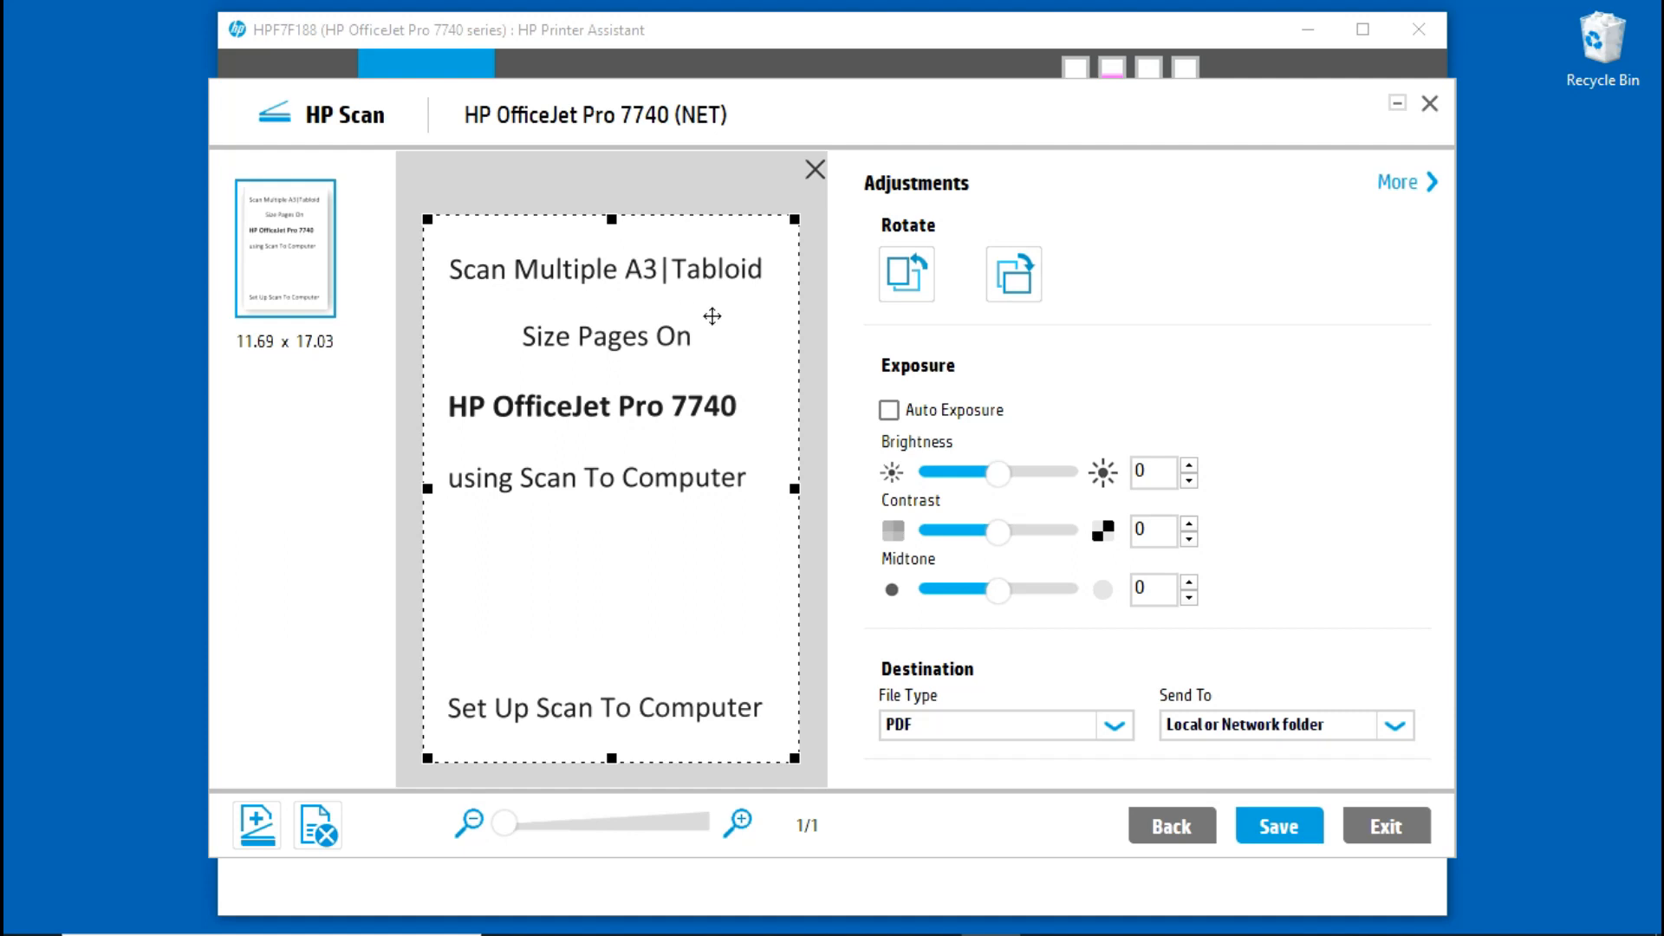
mouse_move(707, 309)
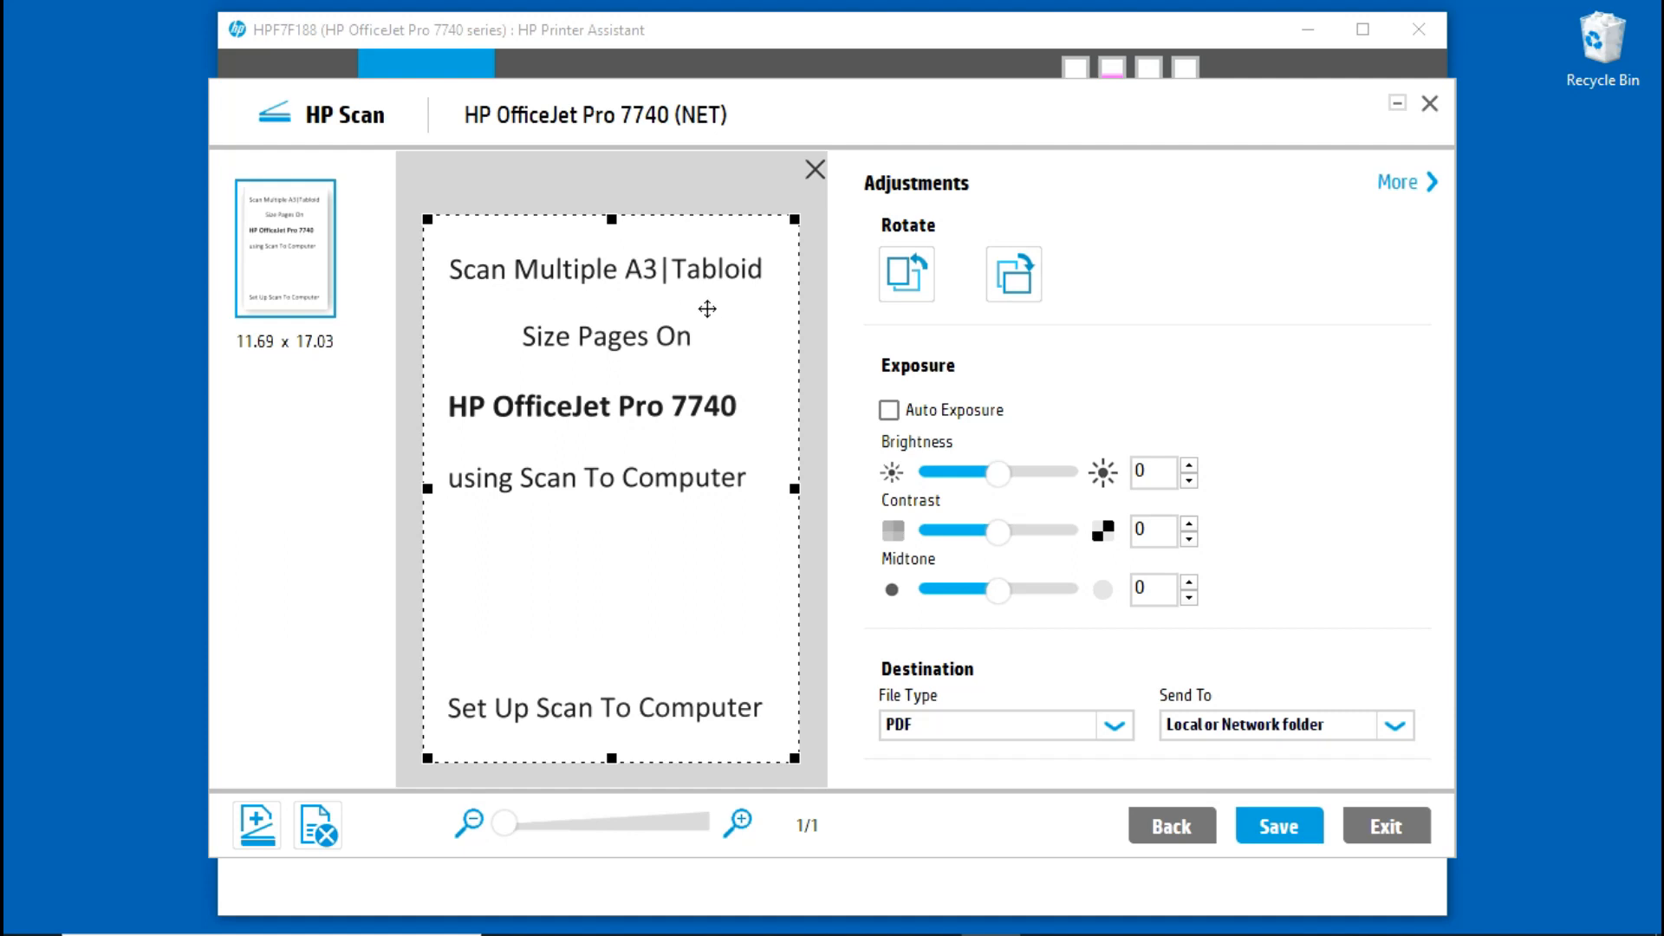
mouse_move(538, 742)
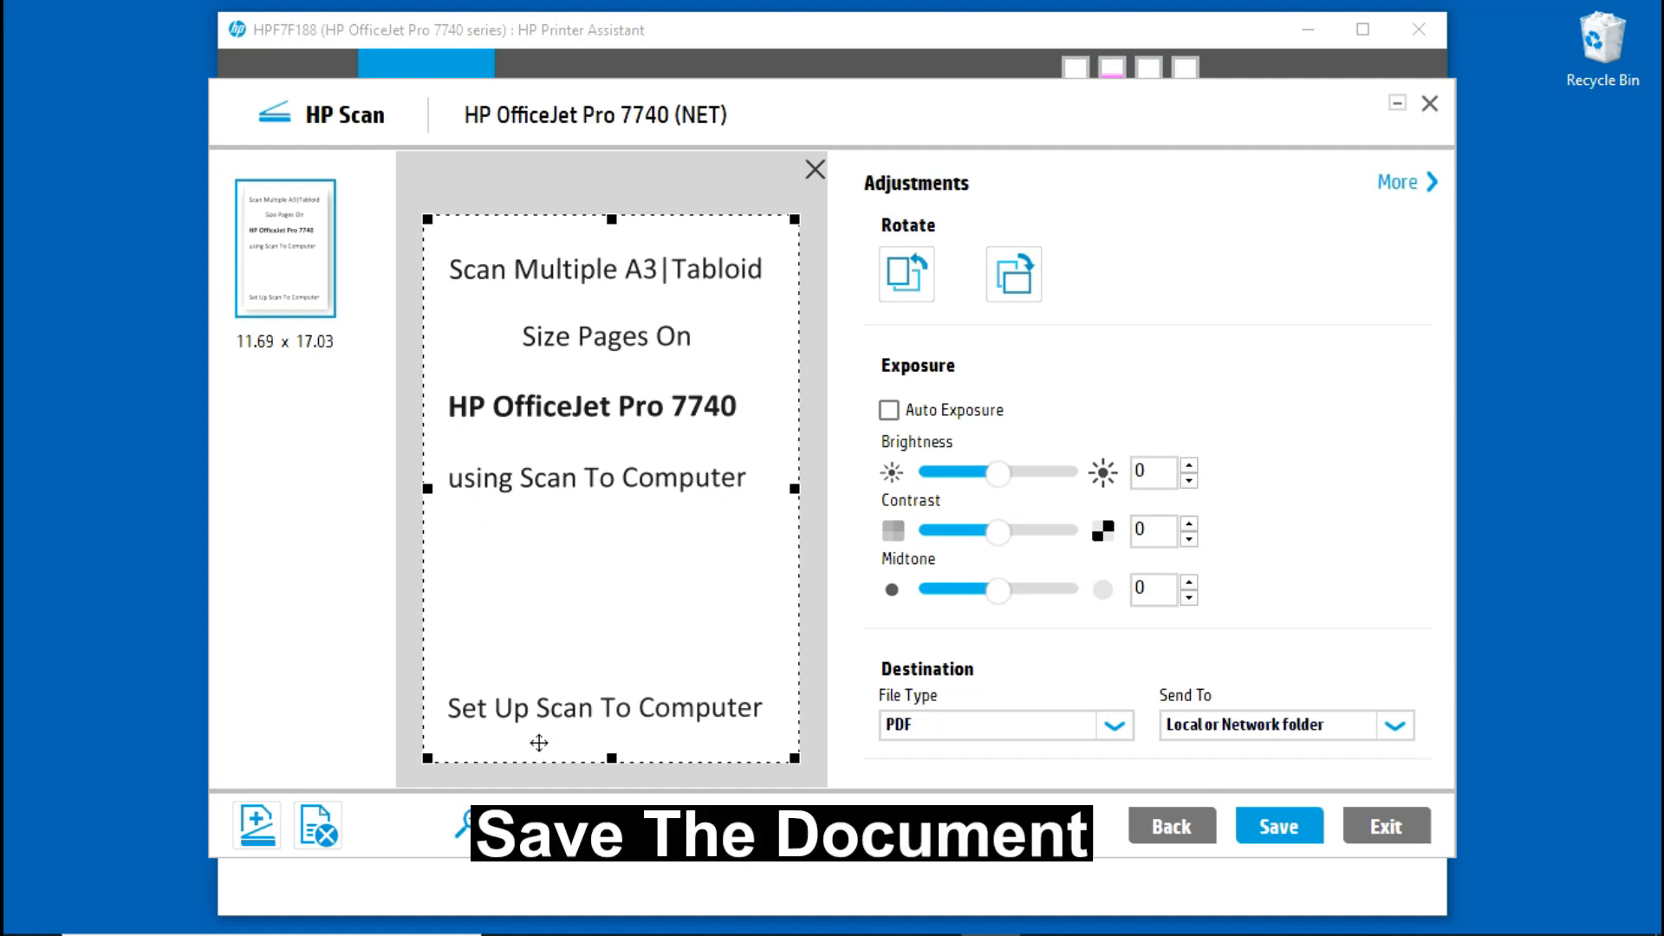
click(1279, 825)
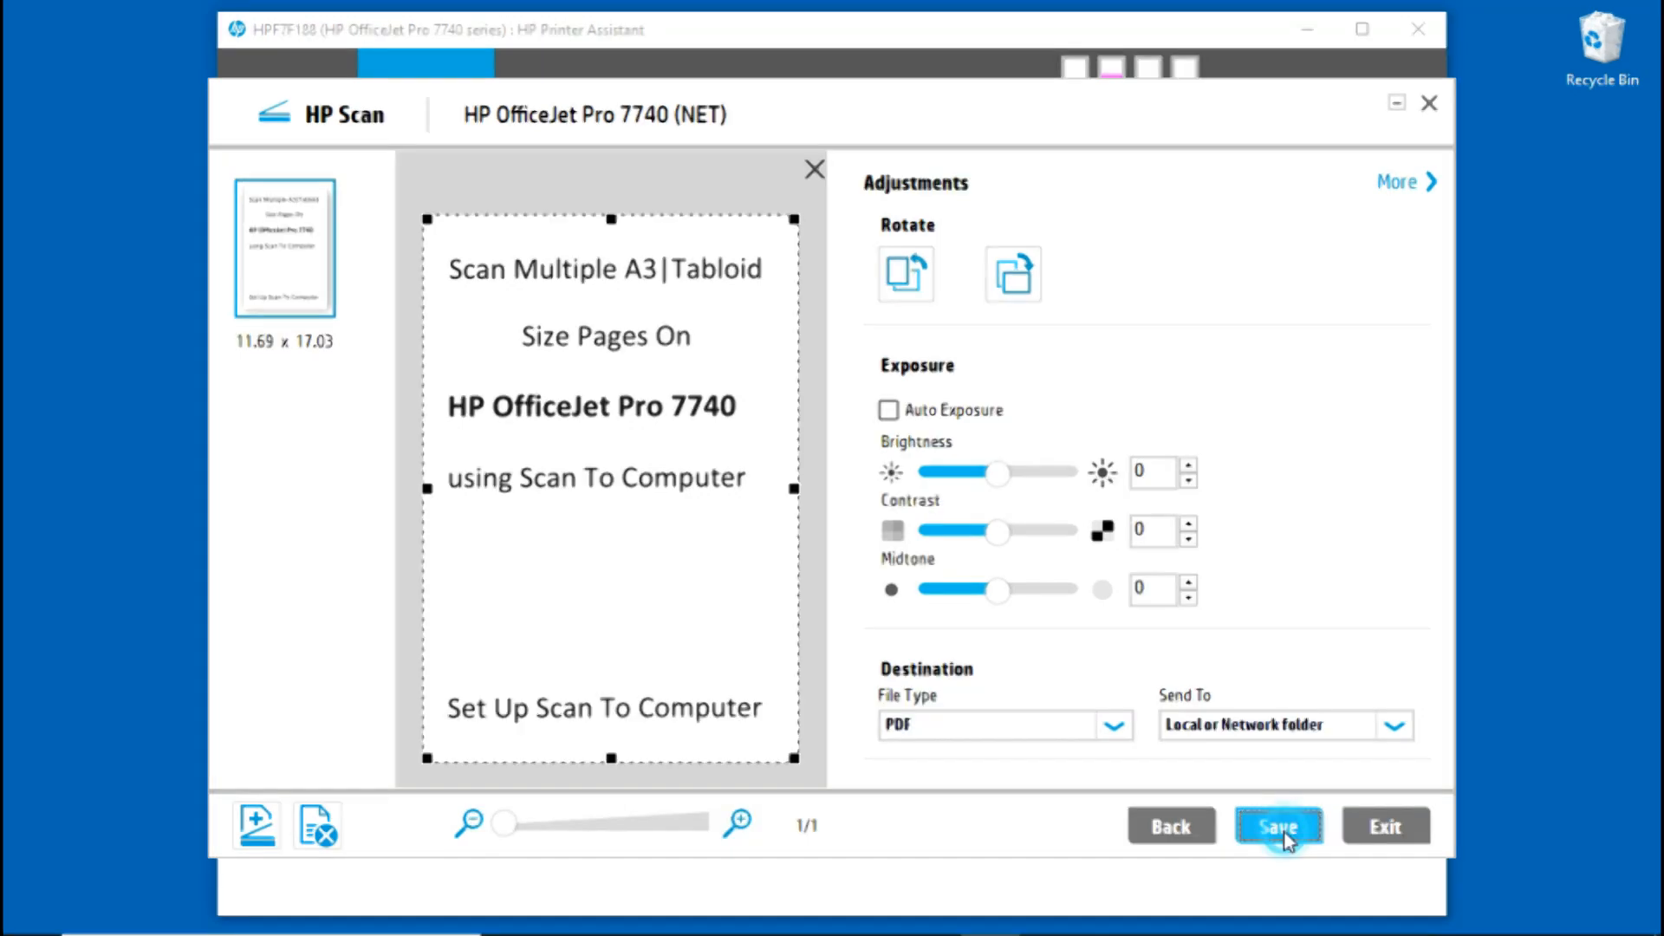